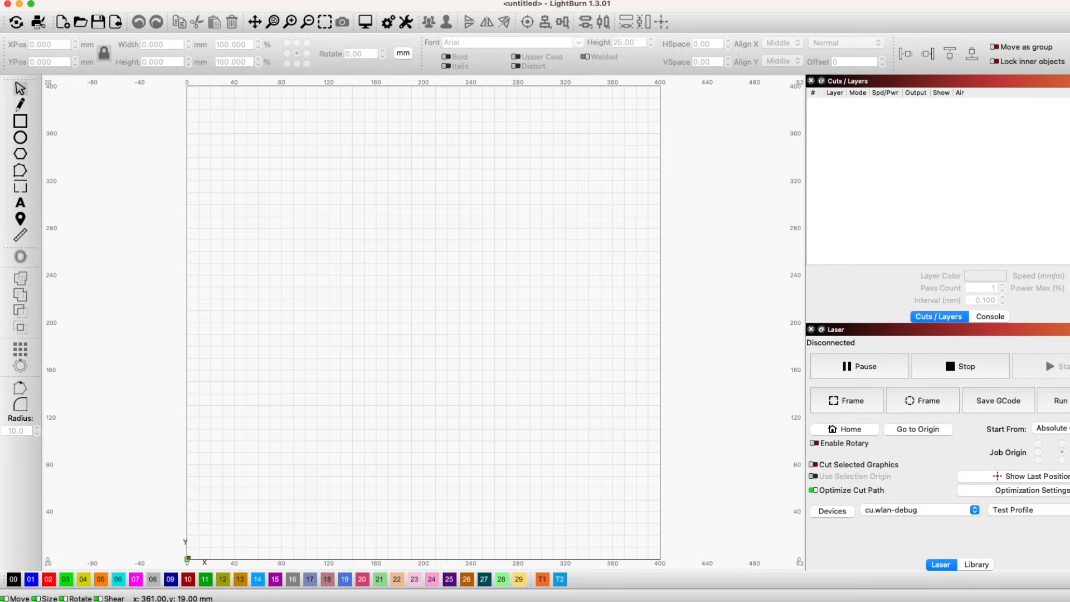
# - Run Find My Laser and start the Device Discovery Wizard's USB port scan
pyautogui.click(831, 511)
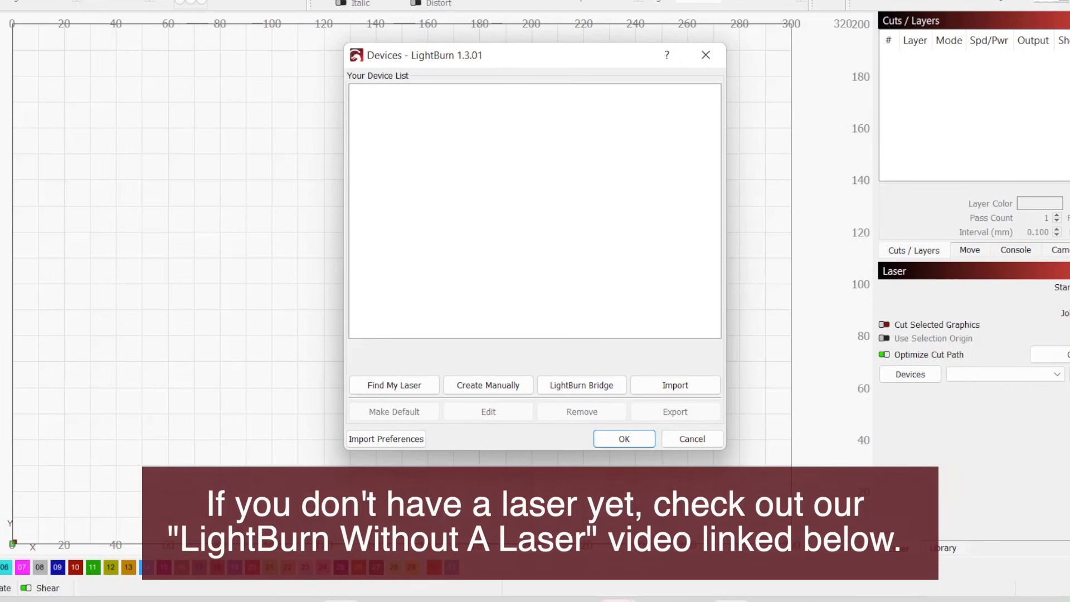
pyautogui.click(393, 385)
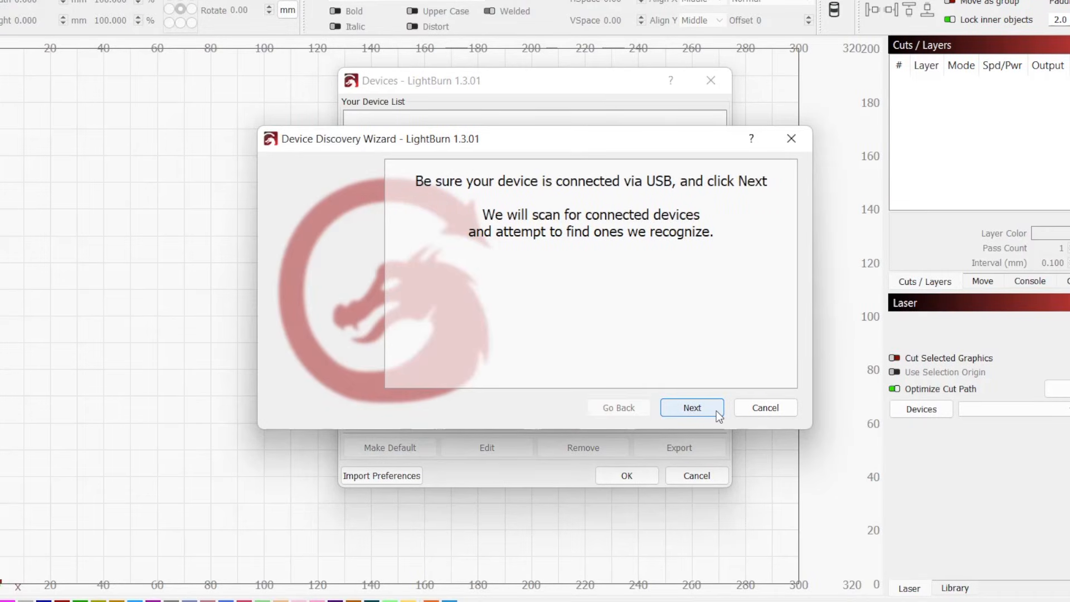
pyautogui.click(691, 407)
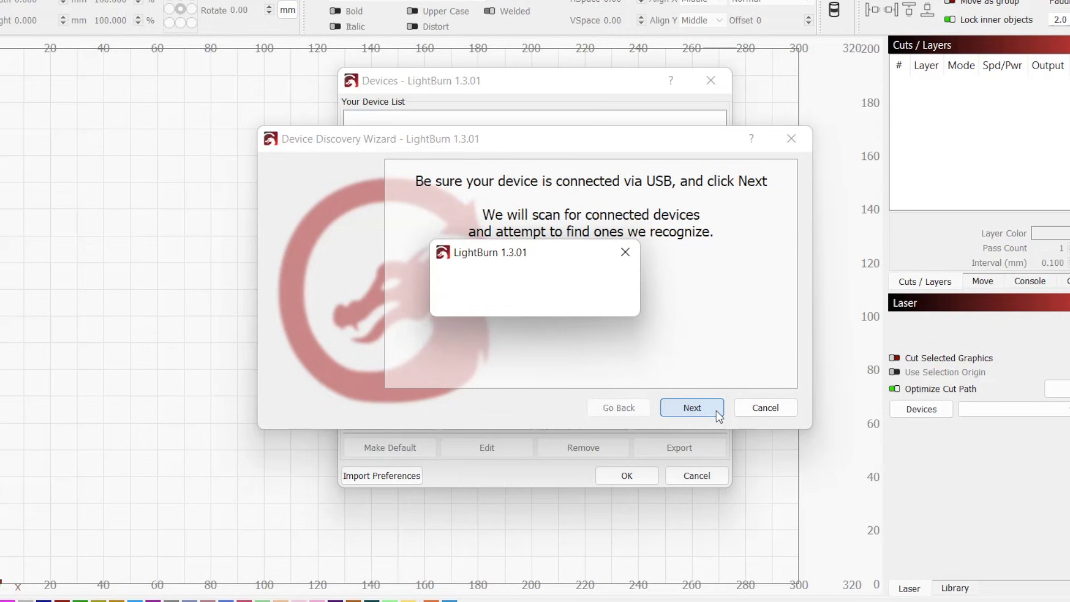
pyautogui.click(691, 408)
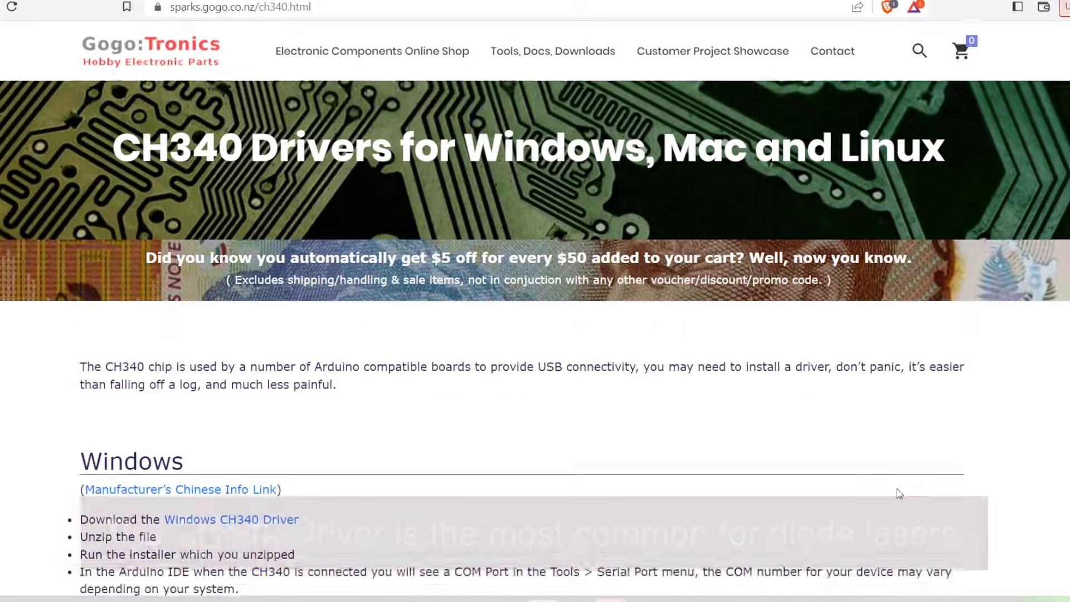
pyautogui.scroll(-3)
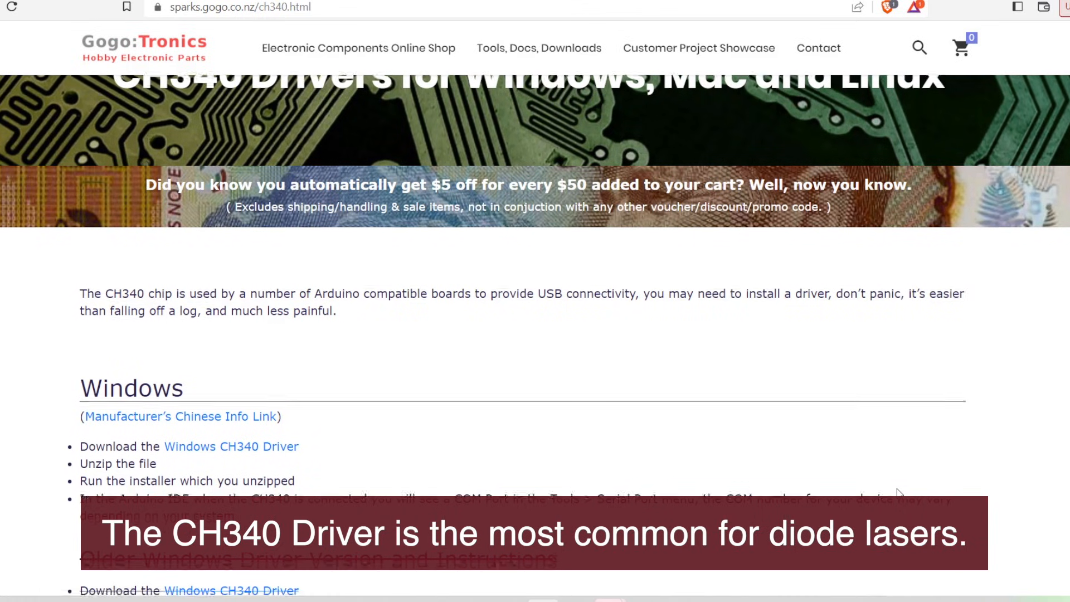
pyautogui.scroll(-3)
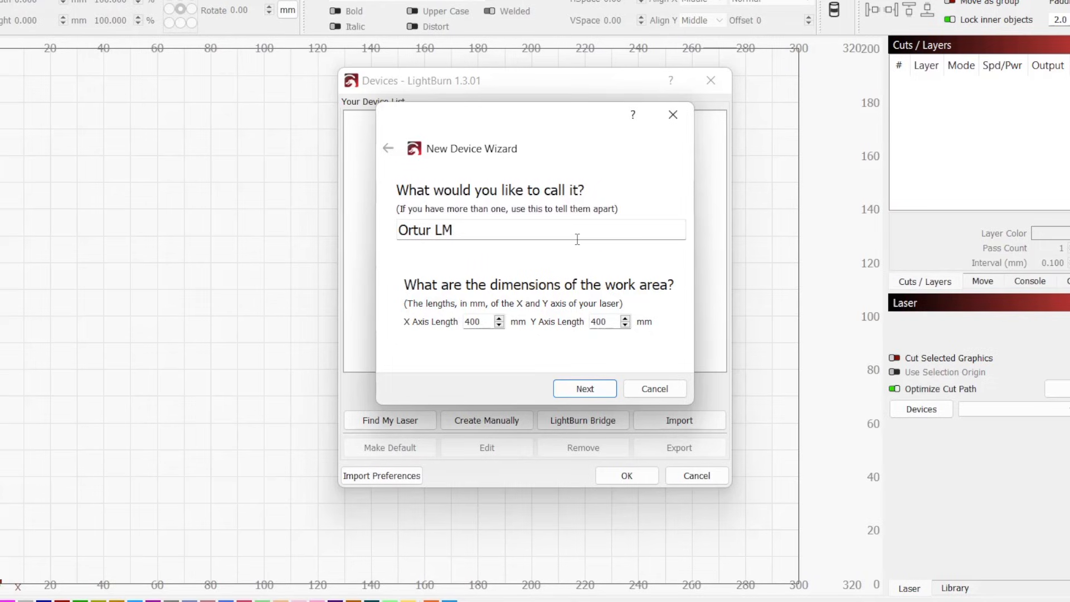
# - Name the device Ortur LM3, keep 400×400 mm and Front Left origin, and finish
pyautogui.write('3')
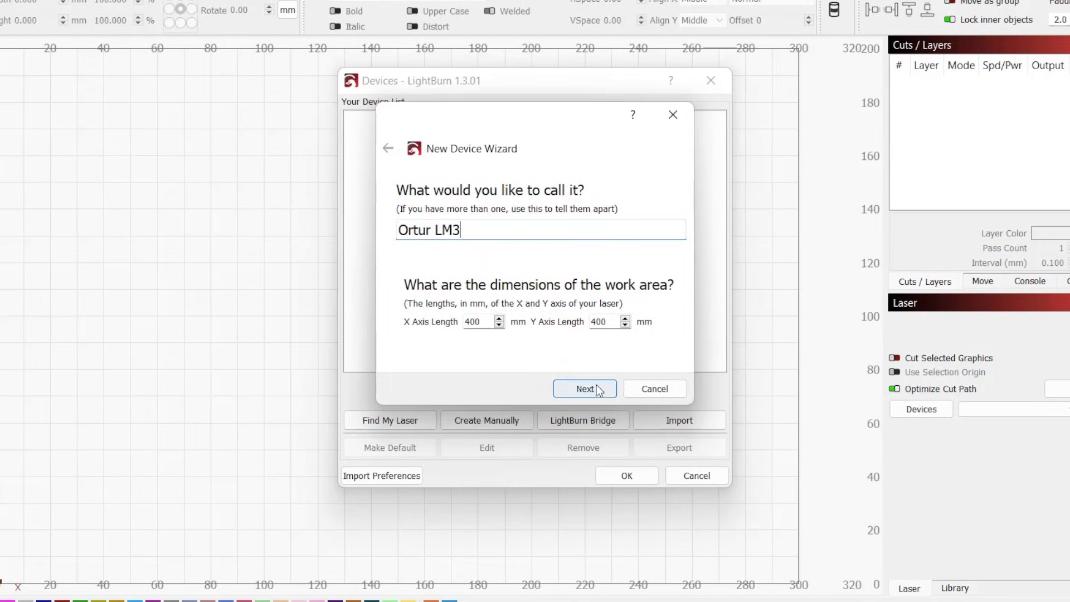
pyautogui.click(583, 388)
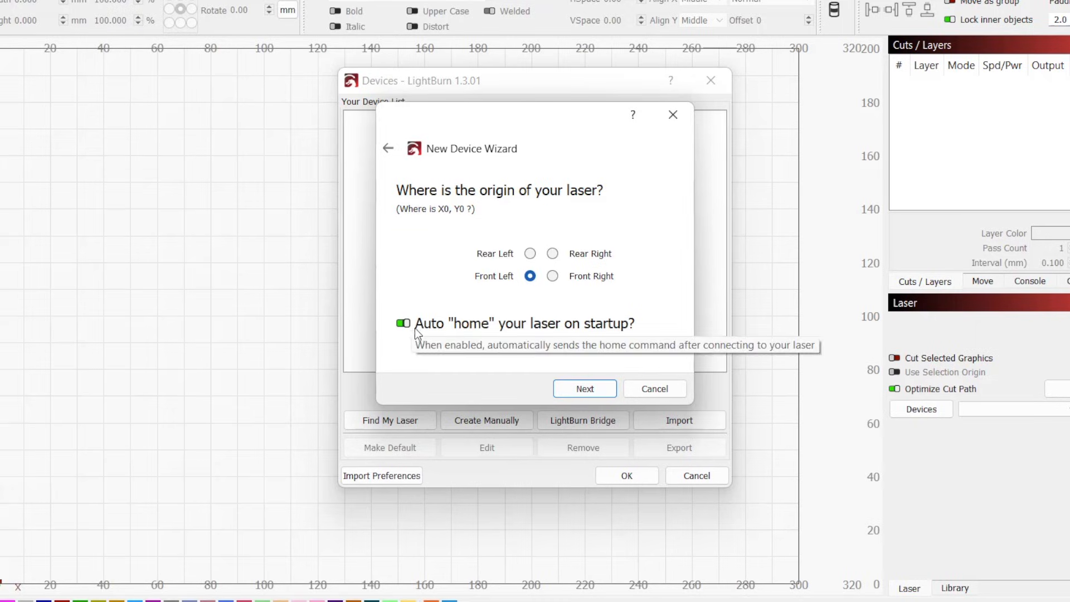
pyautogui.click(583, 389)
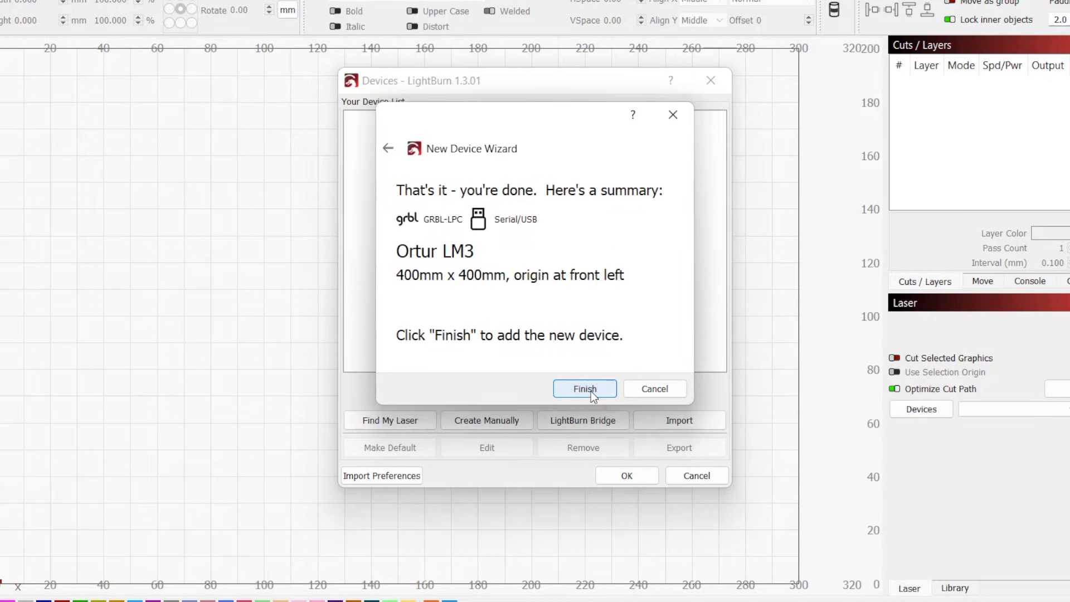
pyautogui.click(584, 388)
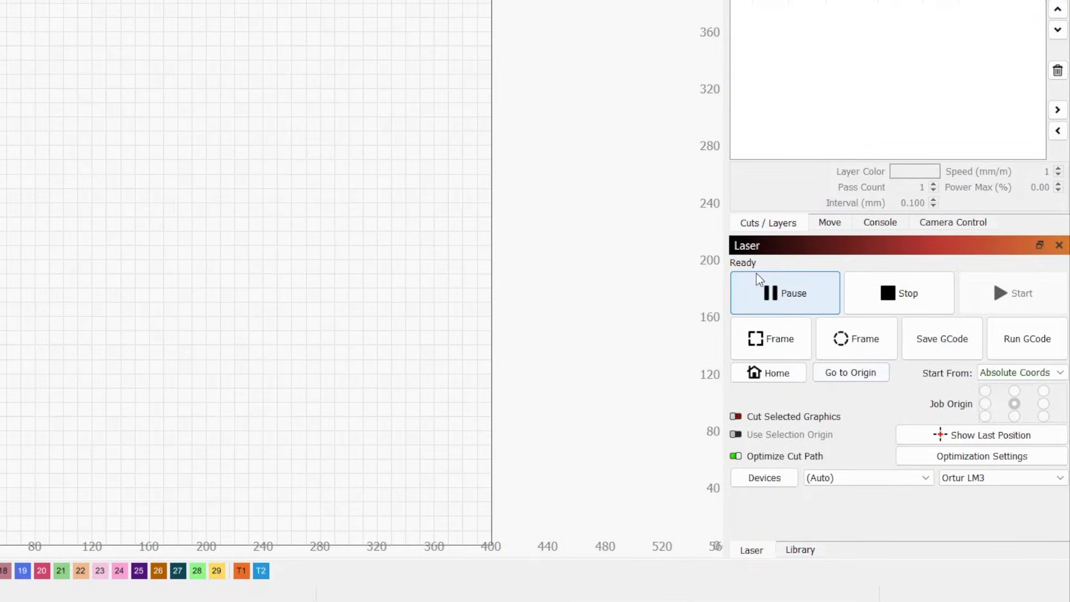
pyautogui.moveTo(772, 275)
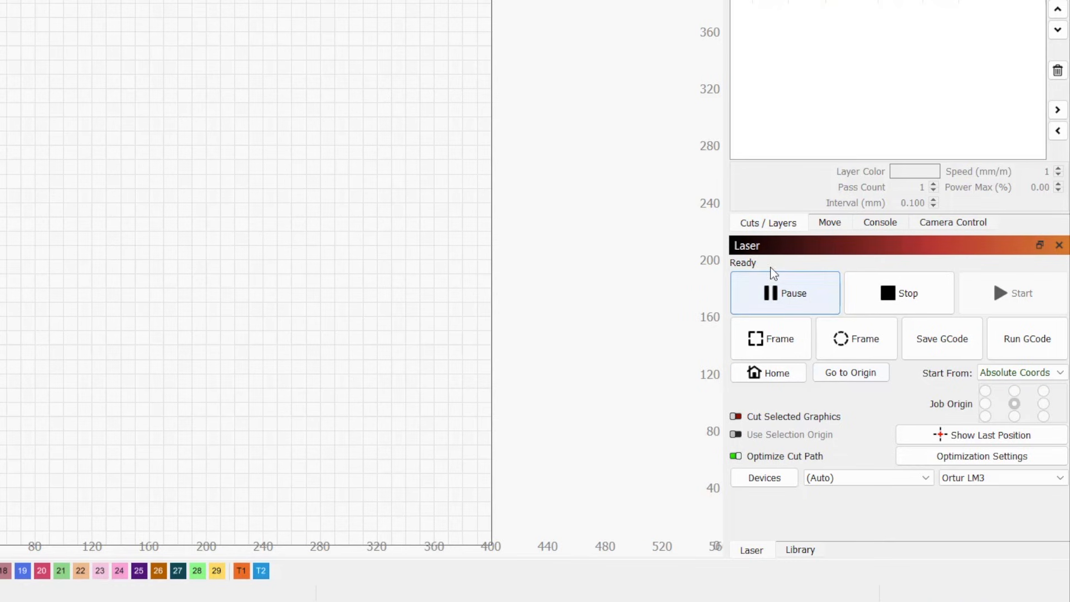
# - Undock the Console to read the Ortur Laser Master 3's firmware and homing messages
pyautogui.click(830, 222)
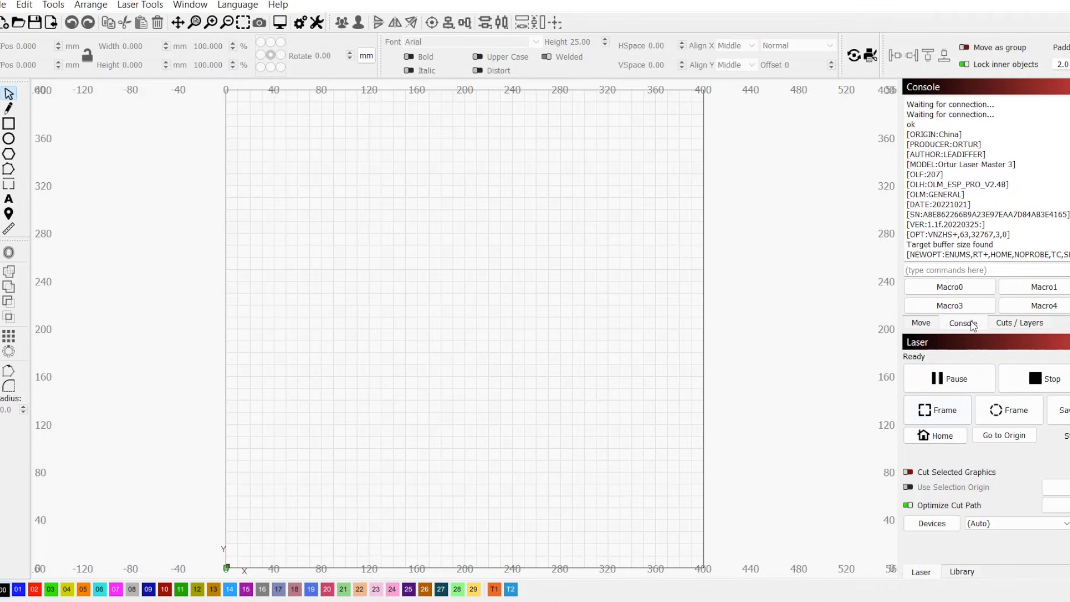
pyautogui.moveTo(988, 326)
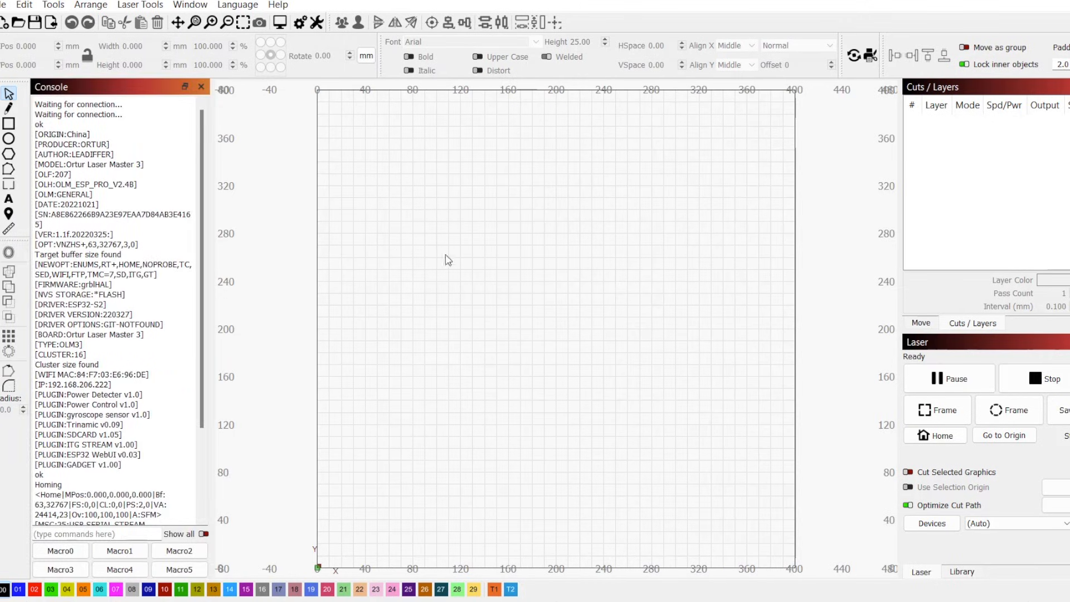
pyautogui.click(244, 28)
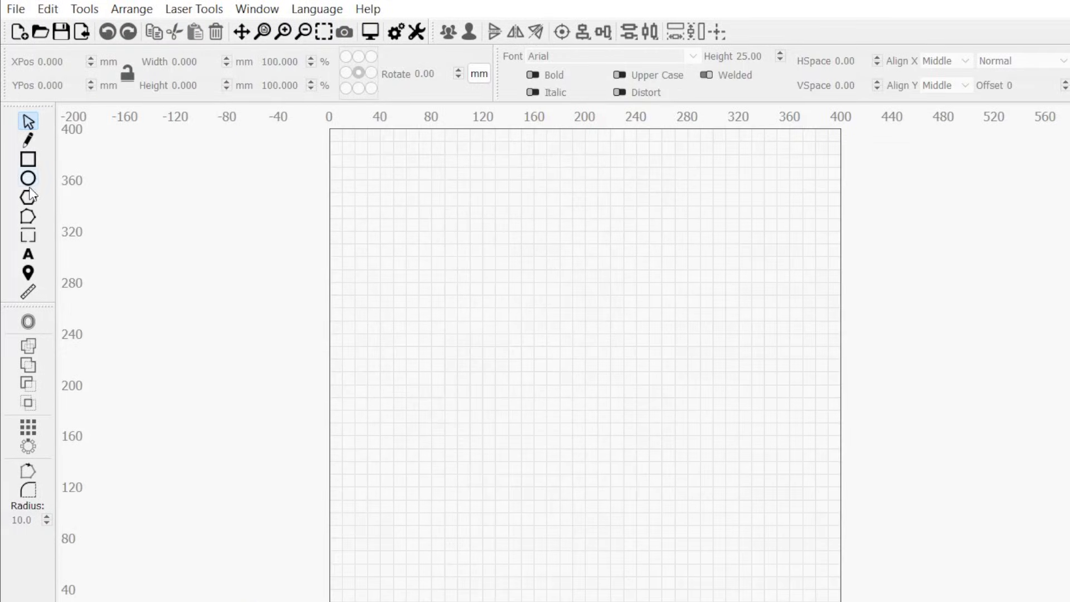
pyautogui.moveTo(44, 216)
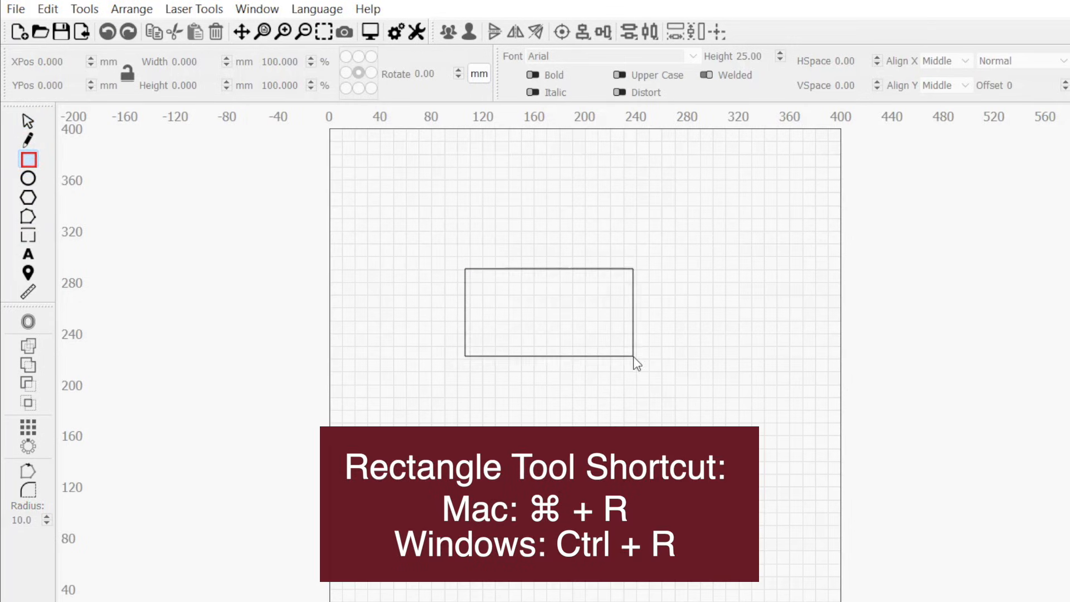
# - Resize the selected rectangle to 100 mm wide by 50 mm tall
pyautogui.click(551, 313)
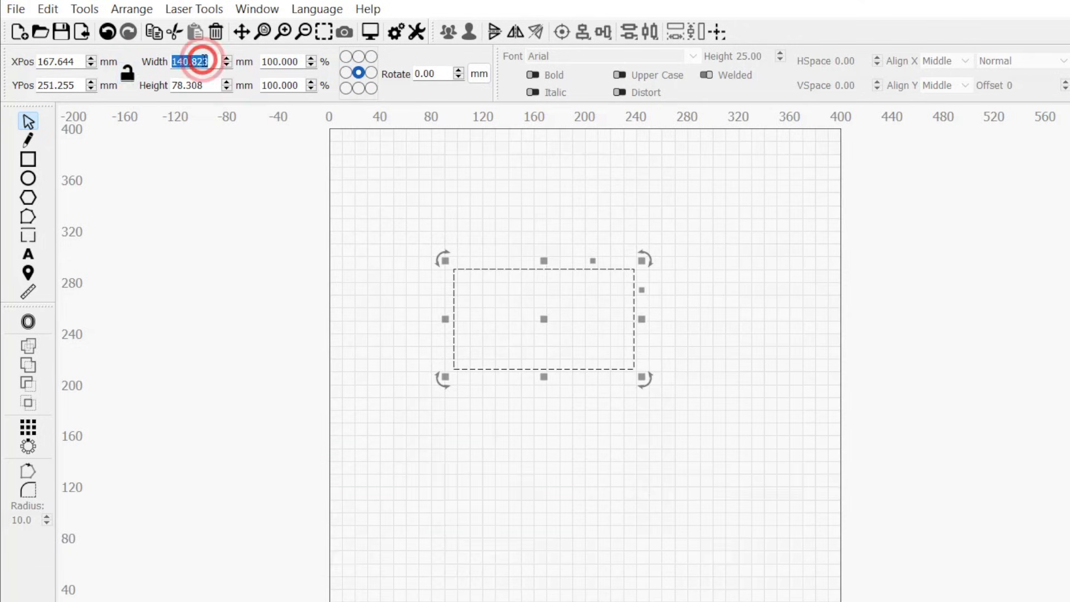
pyautogui.write('100.000')
pyautogui.click(195, 85)
pyautogui.write('50')
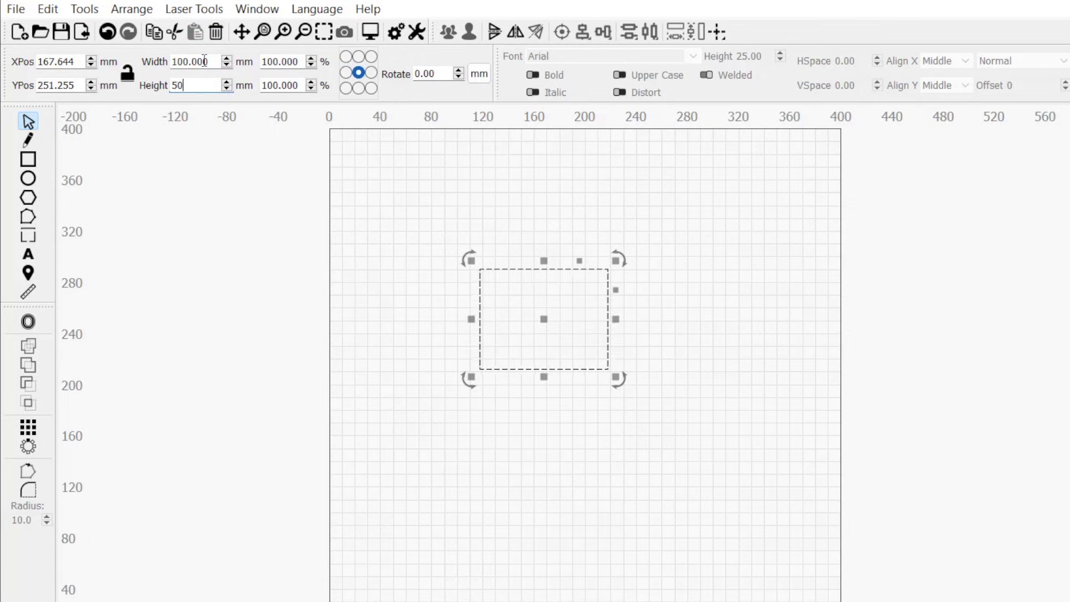
pyautogui.press('Return')
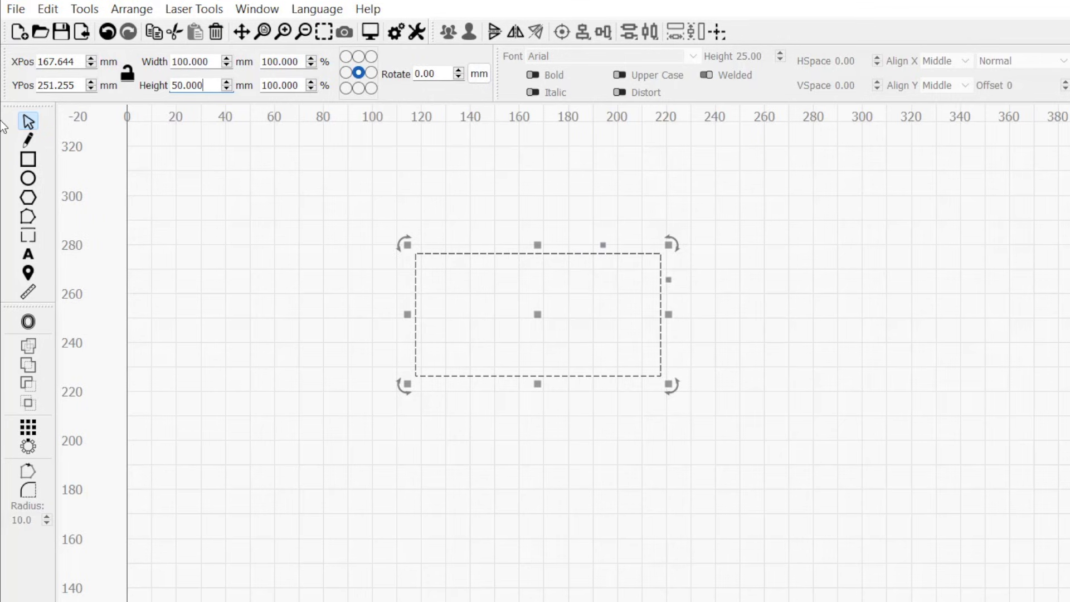
pyautogui.moveTo(28, 178)
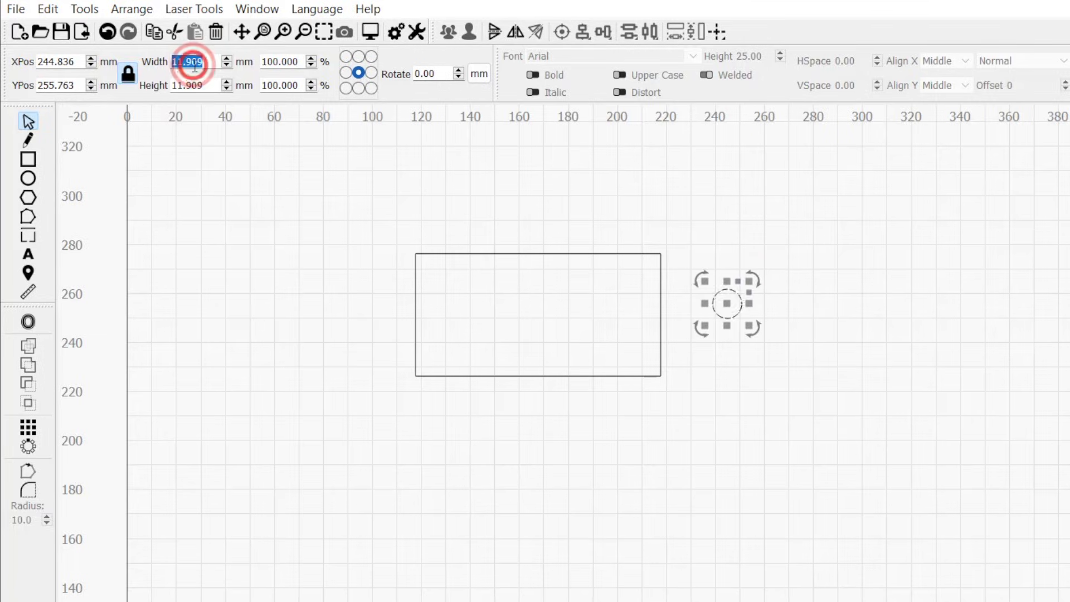
# - Set the circle's width to 5 mm with the aspect ratio locked
pyautogui.write('5.000')
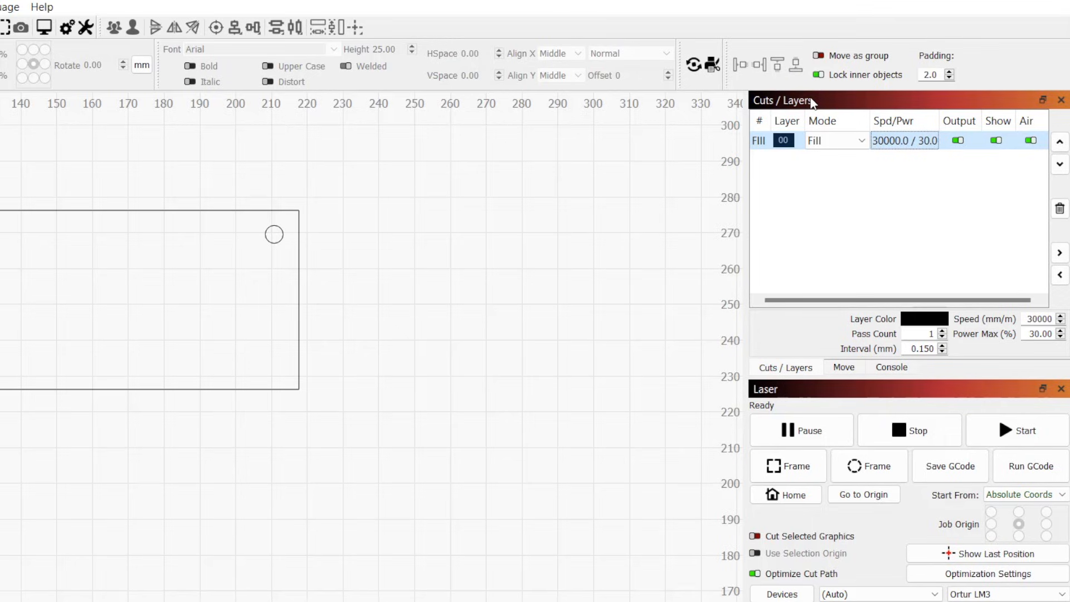
pyautogui.moveTo(784, 155)
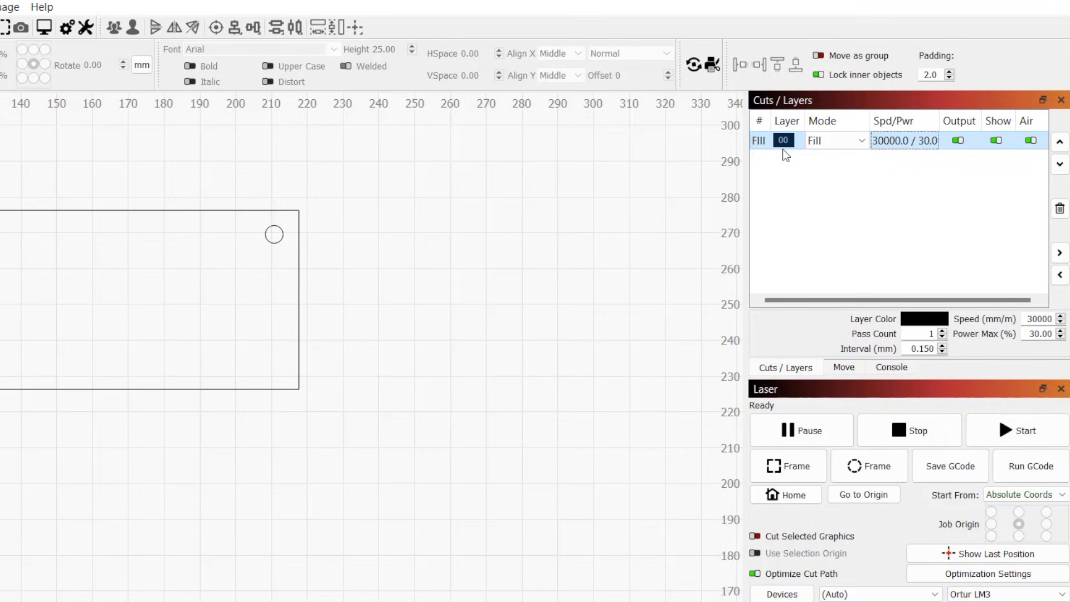
pyautogui.moveTo(785, 141)
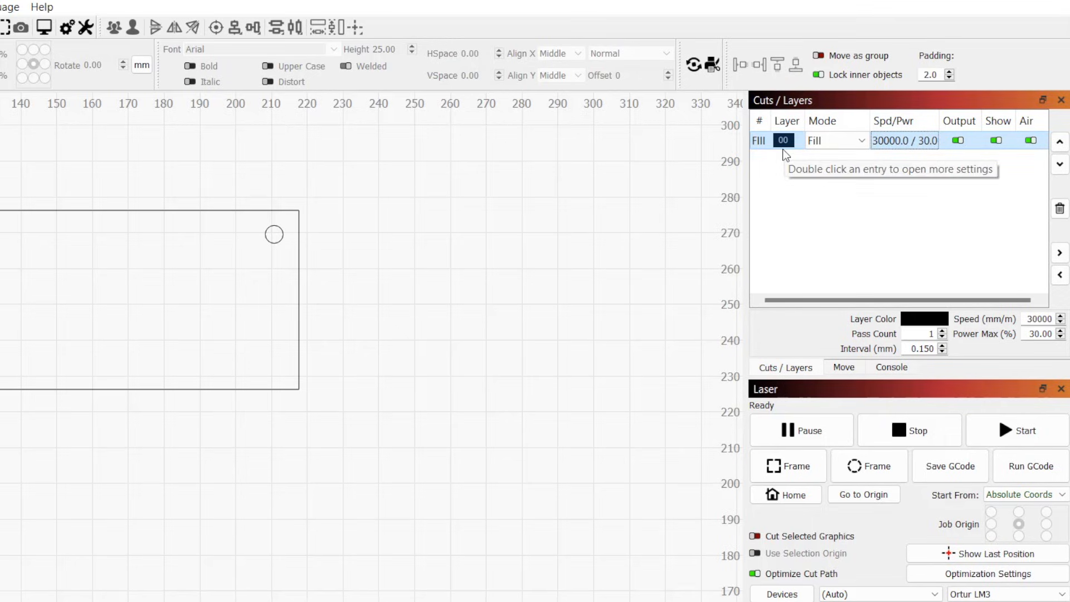
pyautogui.moveTo(896, 154)
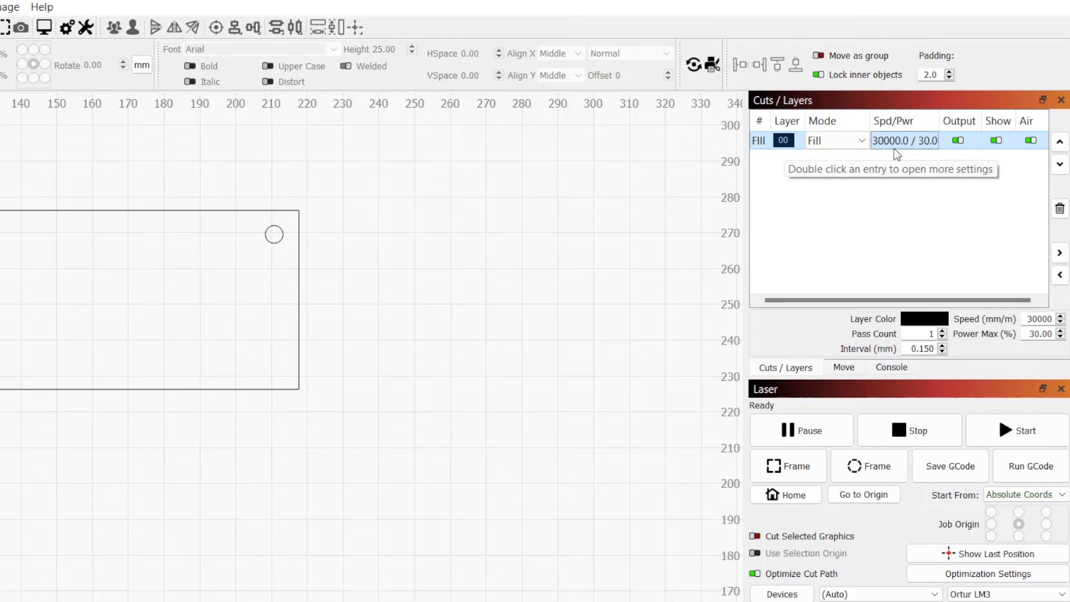
pyautogui.moveTo(788, 161)
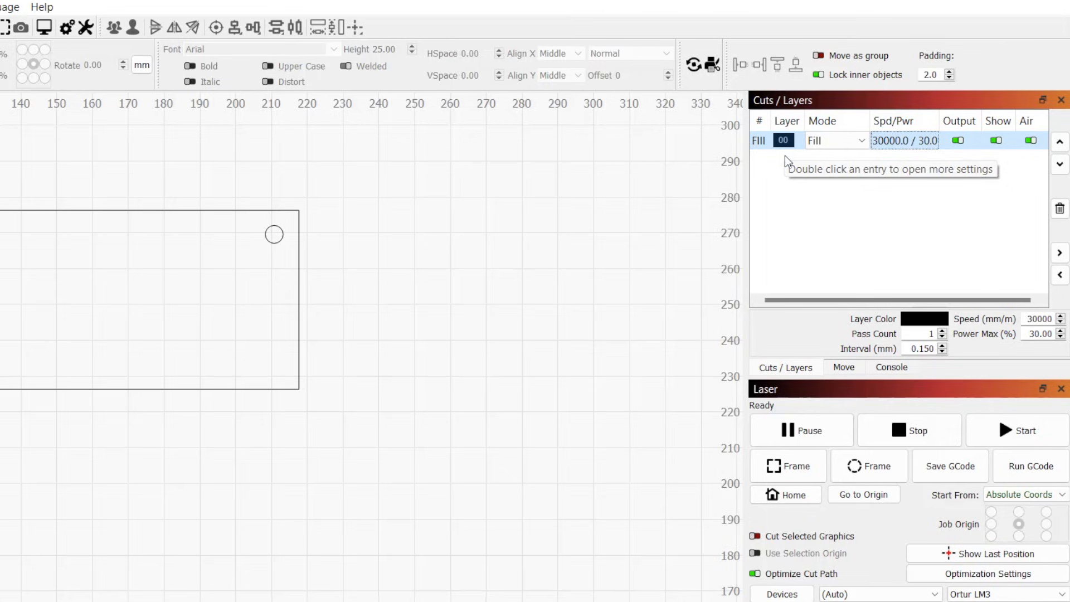
pyautogui.moveTo(826, 157)
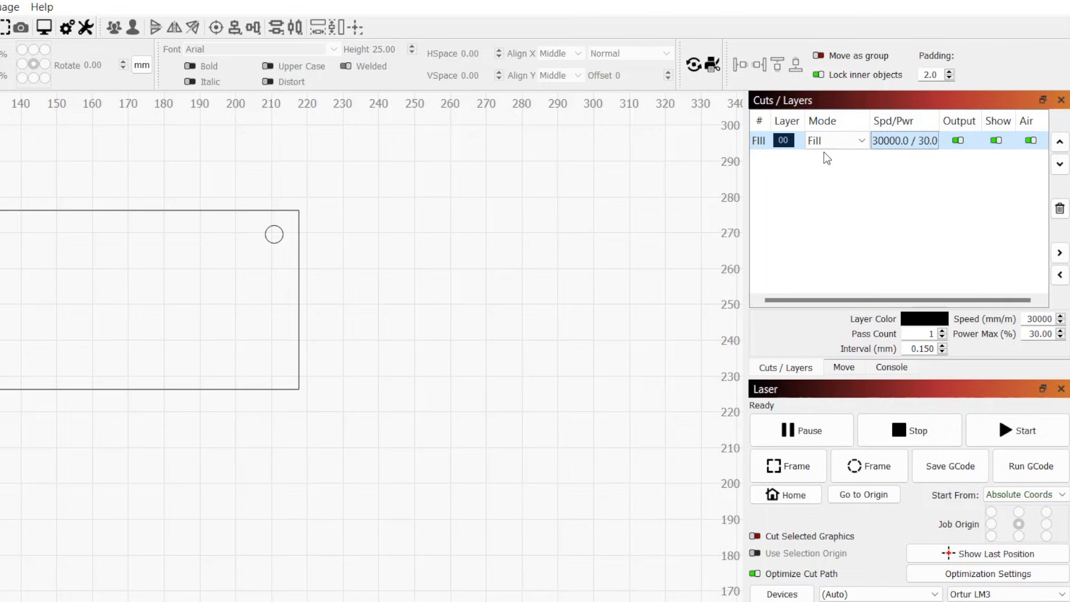
pyautogui.moveTo(848, 164)
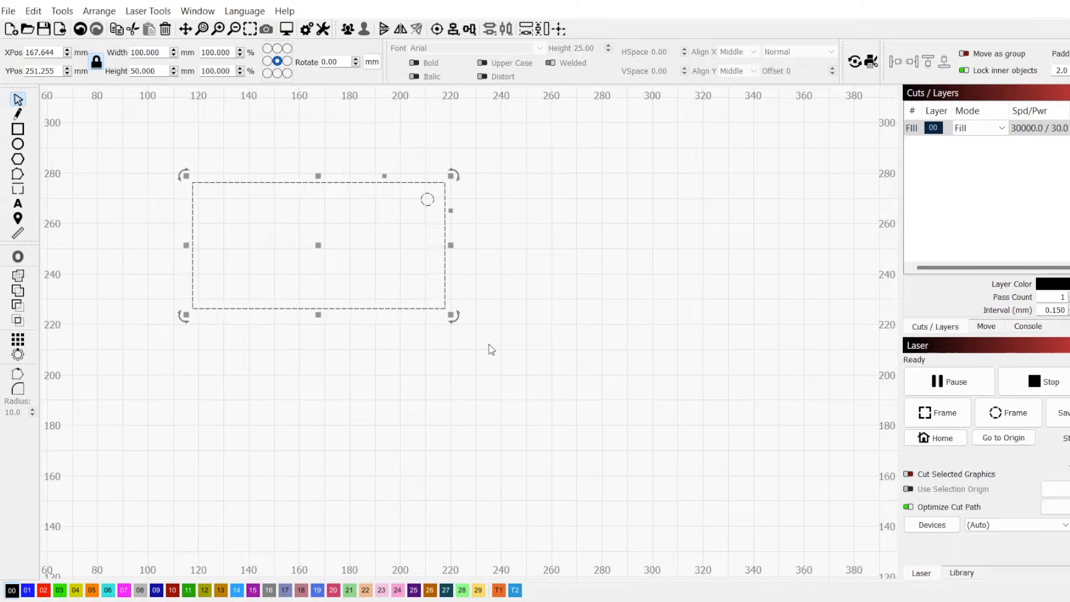
pyautogui.click(28, 590)
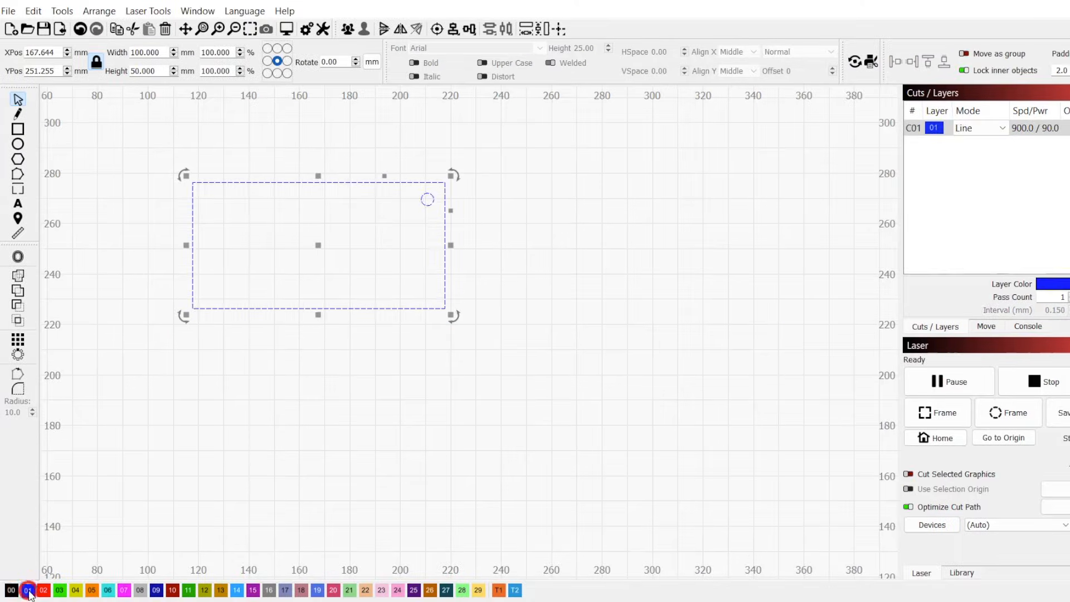
pyautogui.click(92, 590)
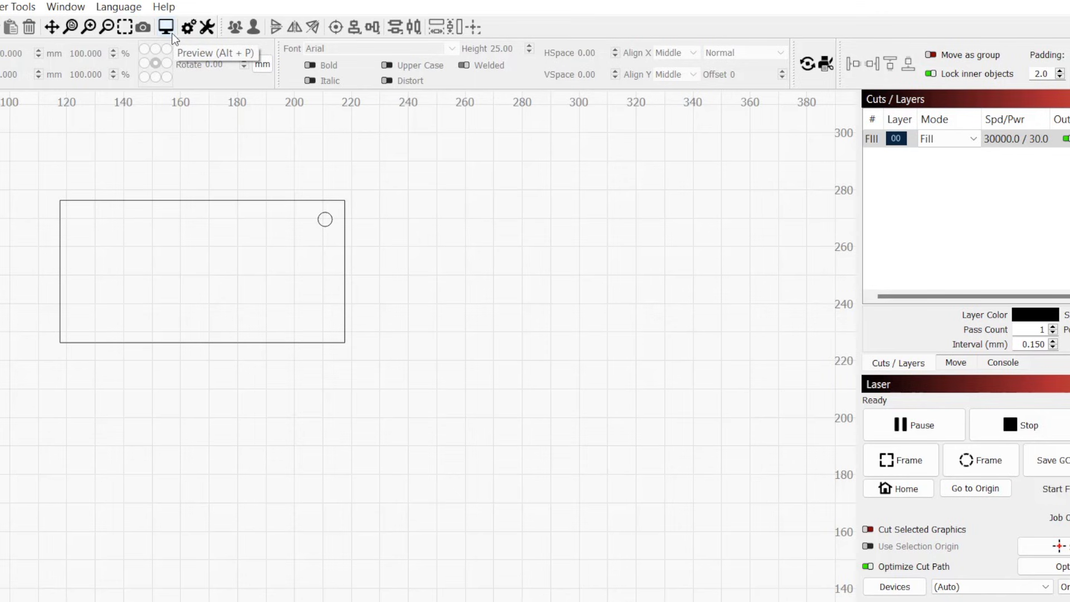
# - Switch the keychain layer from Fill to Line mode and check the outline preview
pyautogui.click(166, 28)
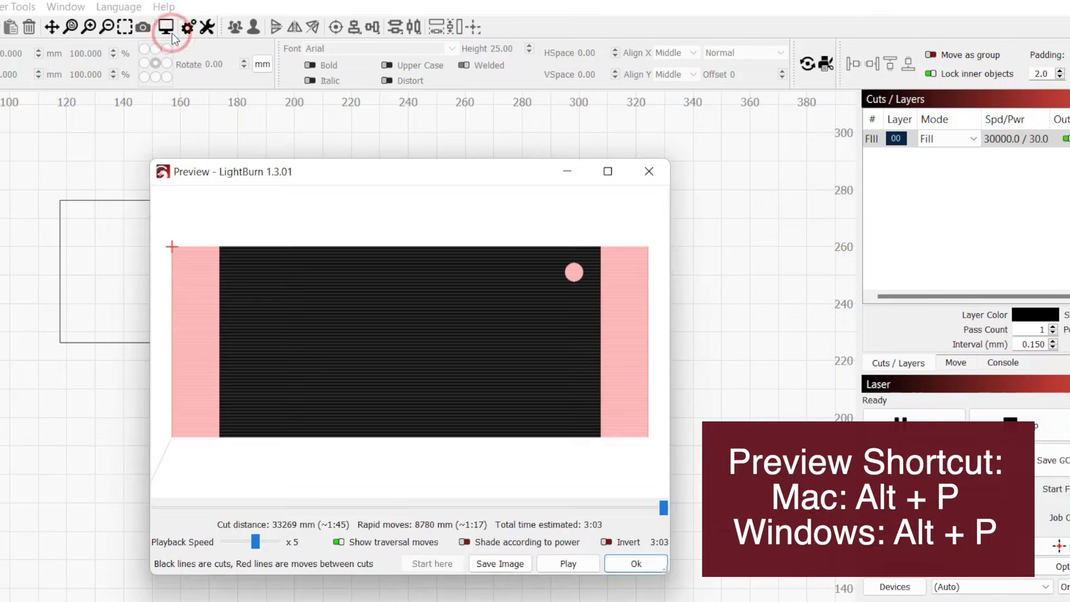
pyautogui.click(567, 562)
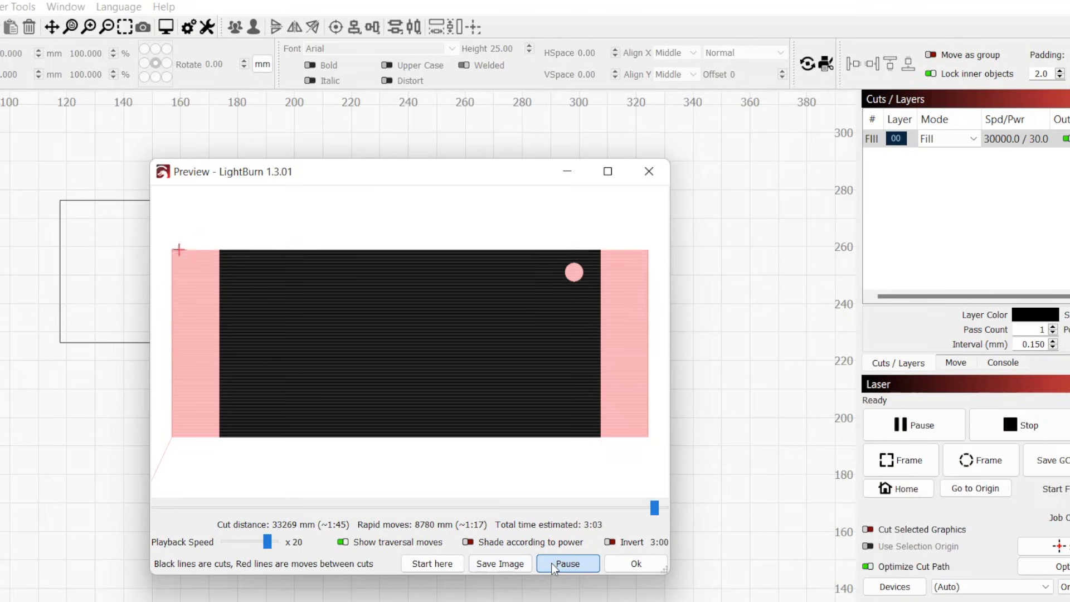
pyautogui.click(567, 563)
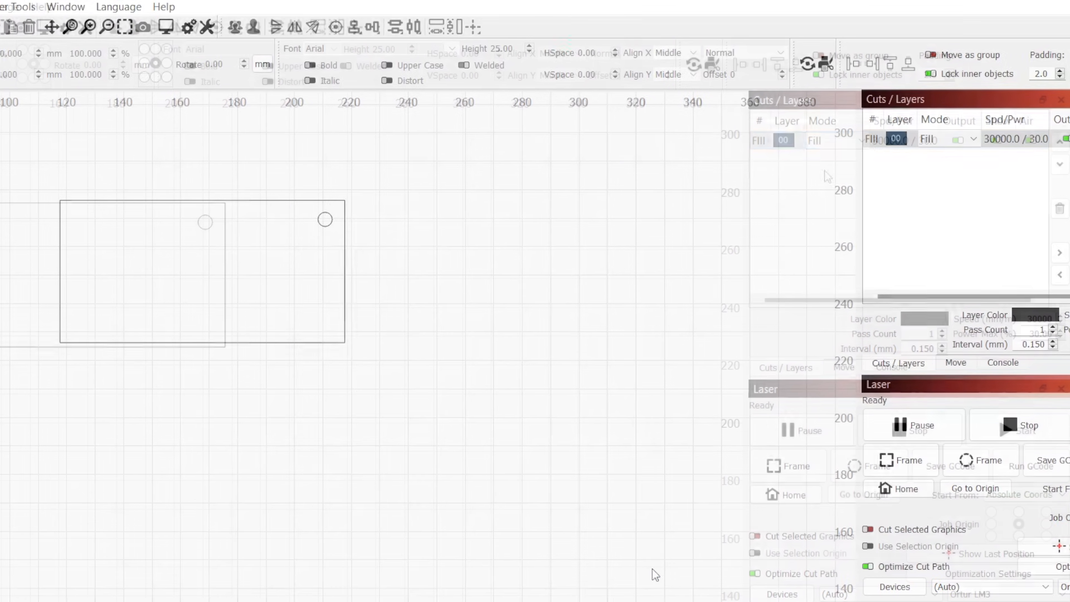
pyautogui.click(863, 139)
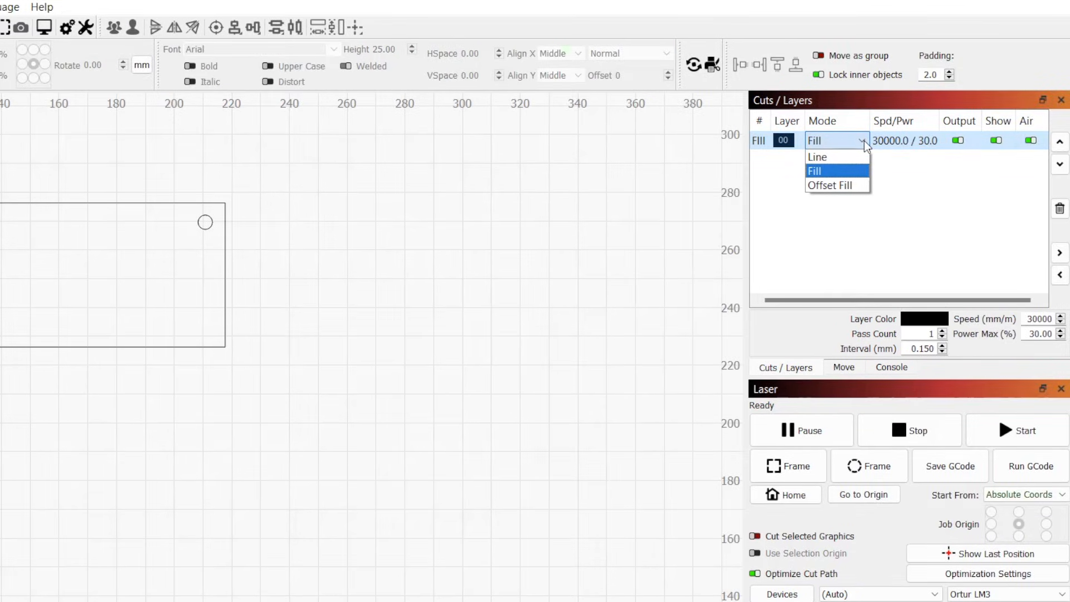
pyautogui.click(836, 170)
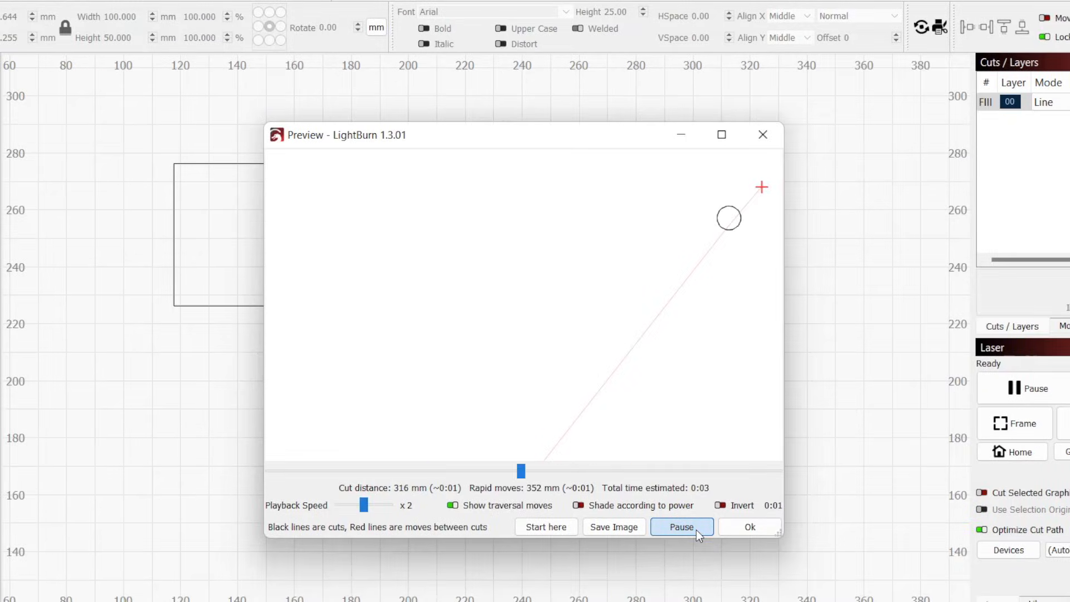
pyautogui.click(680, 526)
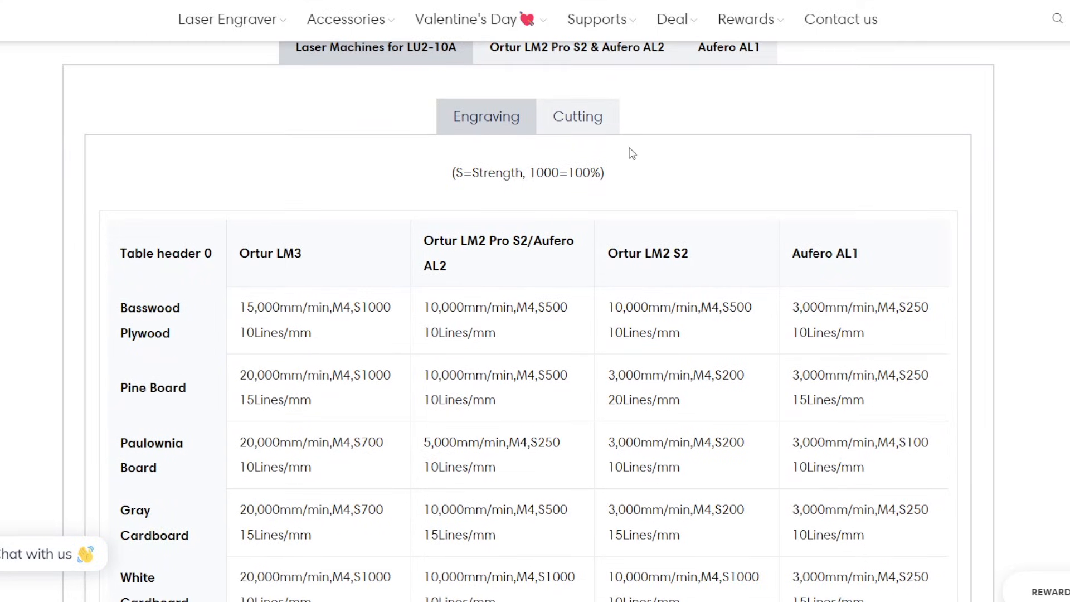
# - View the Gogo:Tronics engraving parameters table for the Ortur LM3
pyautogui.click(577, 115)
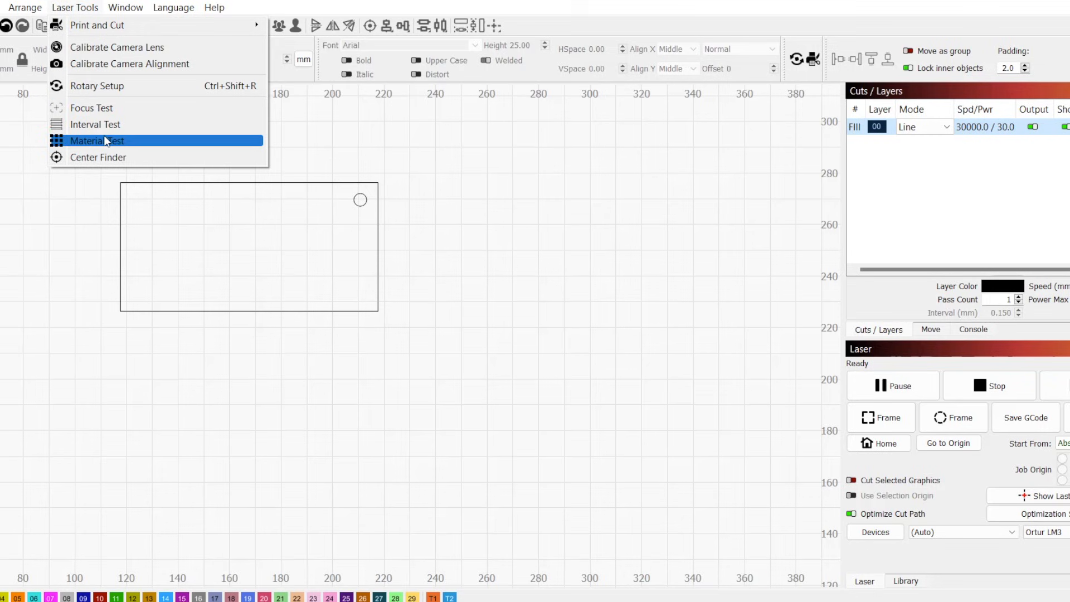
pyautogui.click(97, 140)
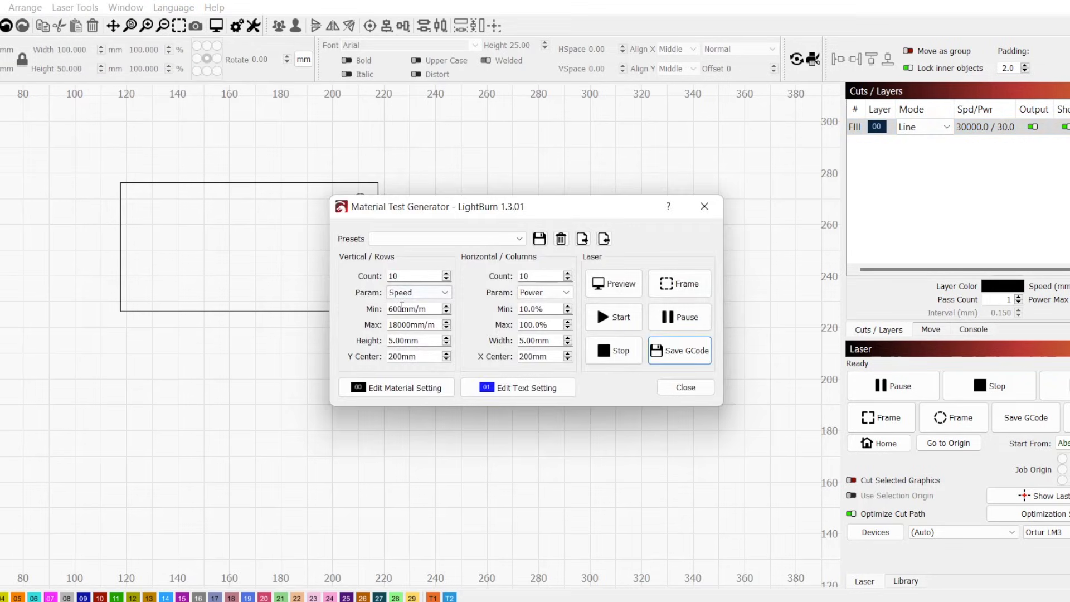
pyautogui.moveTo(679, 283)
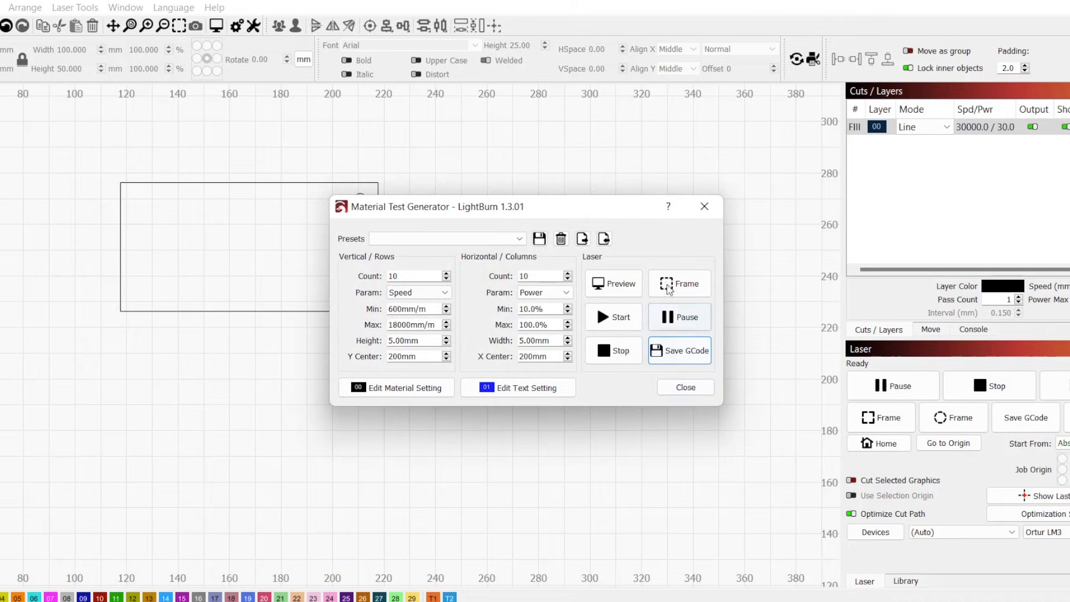
pyautogui.click(684, 387)
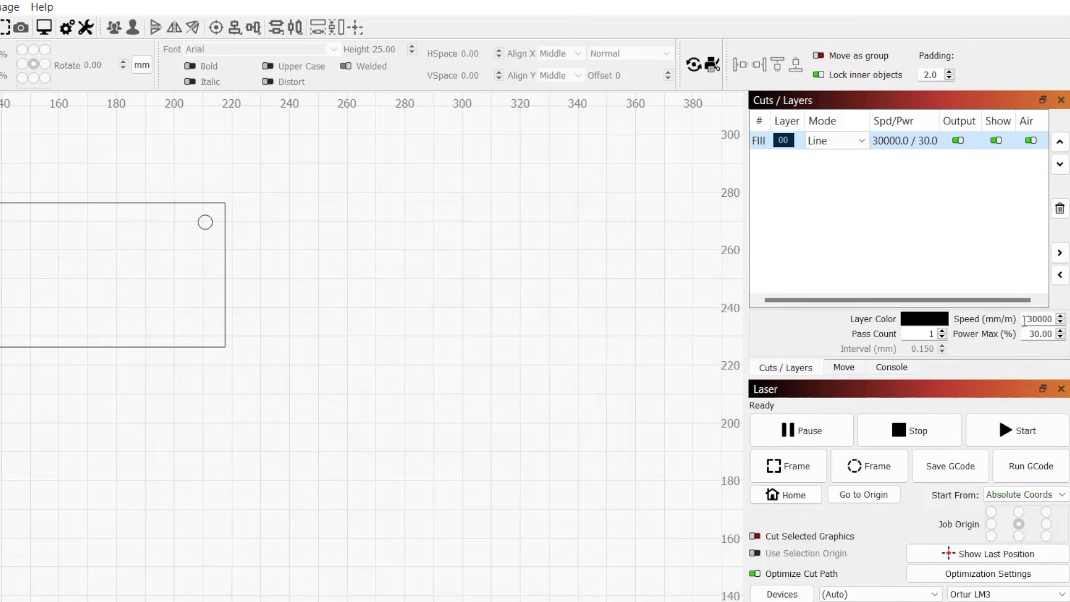
# - Replace the keychain layer's speed with 300 mm/min
pyautogui.tripleClick(1038, 318)
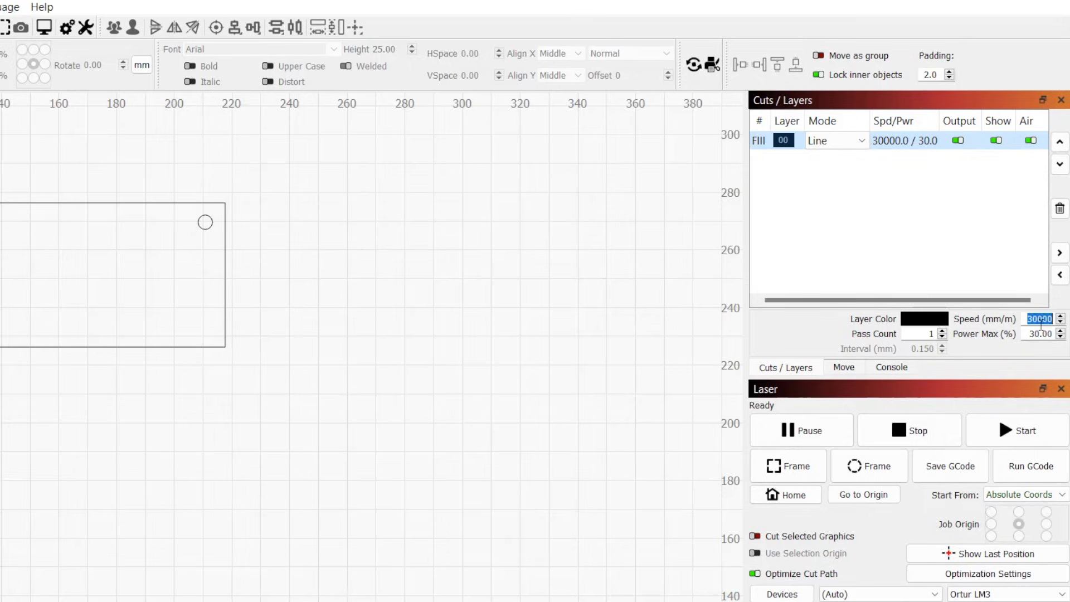
pyautogui.write('300')
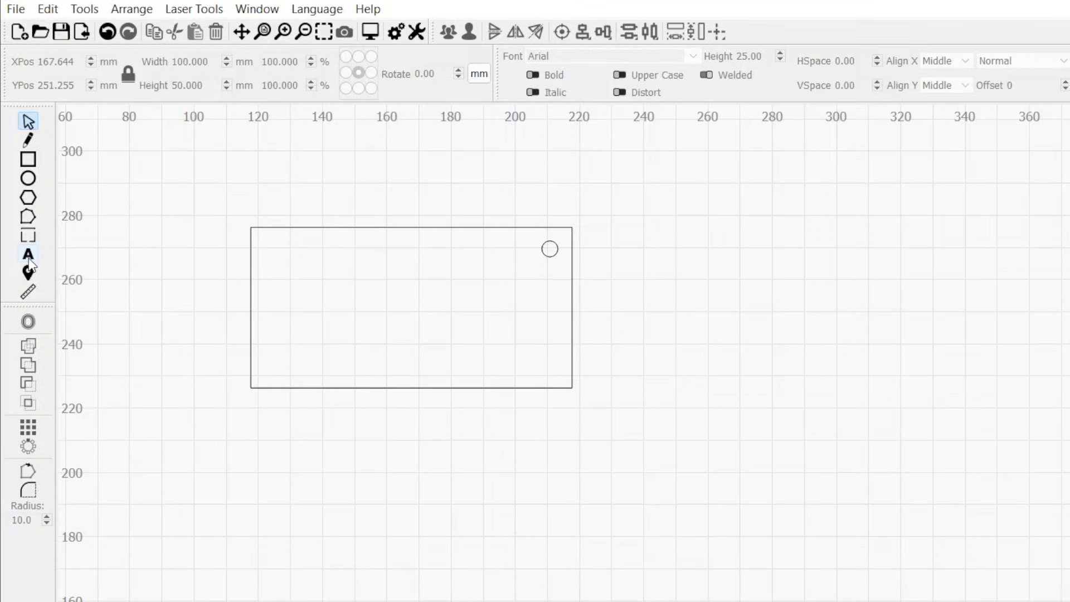
pyautogui.moveTo(28, 258)
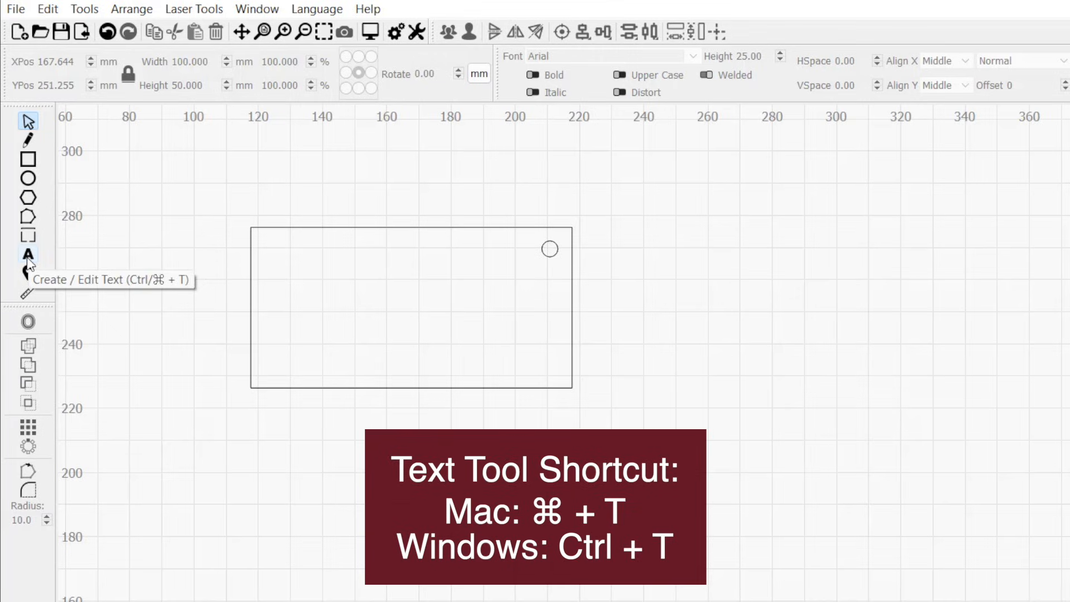
# - Type 'First Laser Project' as text inside the keychain rectangle
pyautogui.click(28, 253)
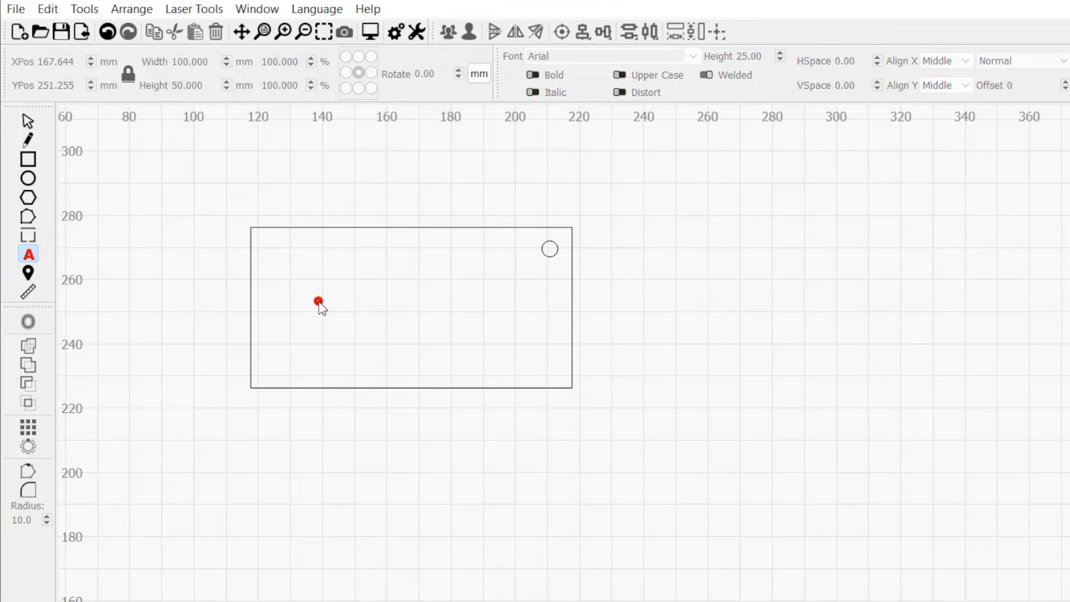
pyautogui.click(318, 302)
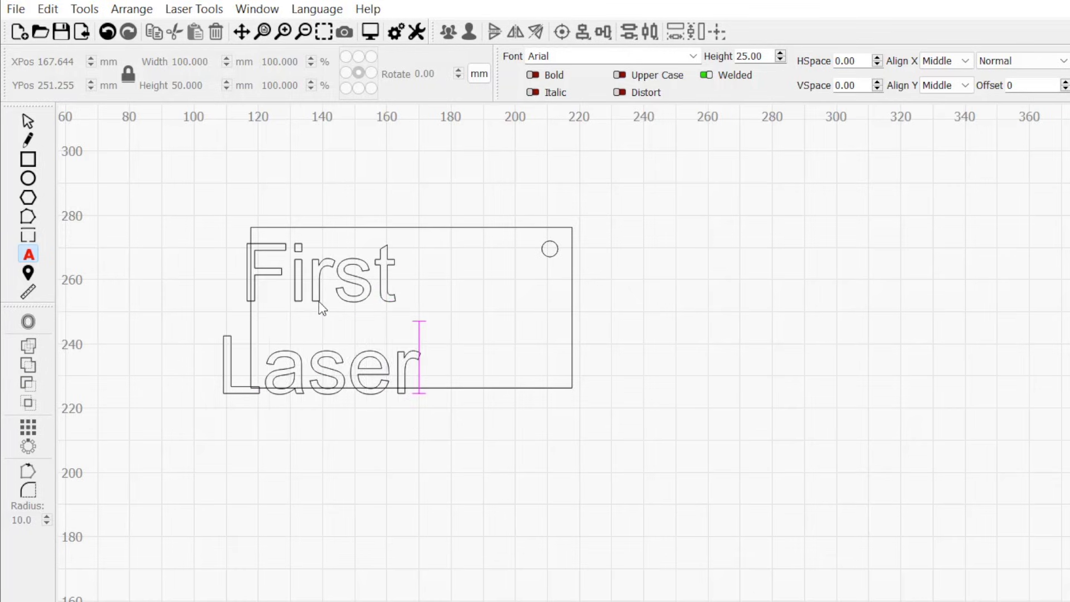
pyautogui.write('Projec')
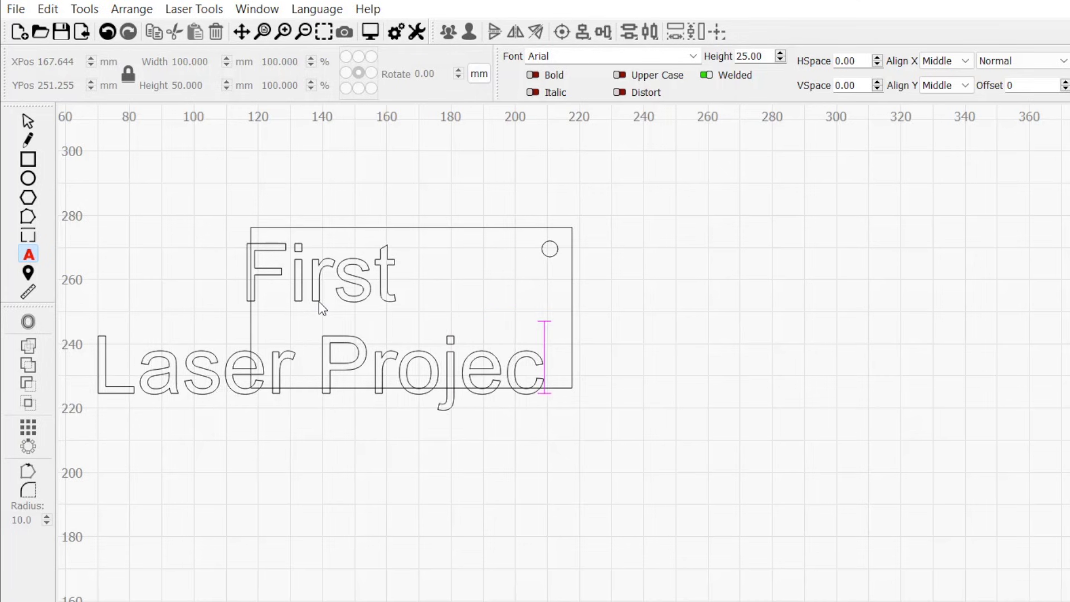
pyautogui.click(692, 55)
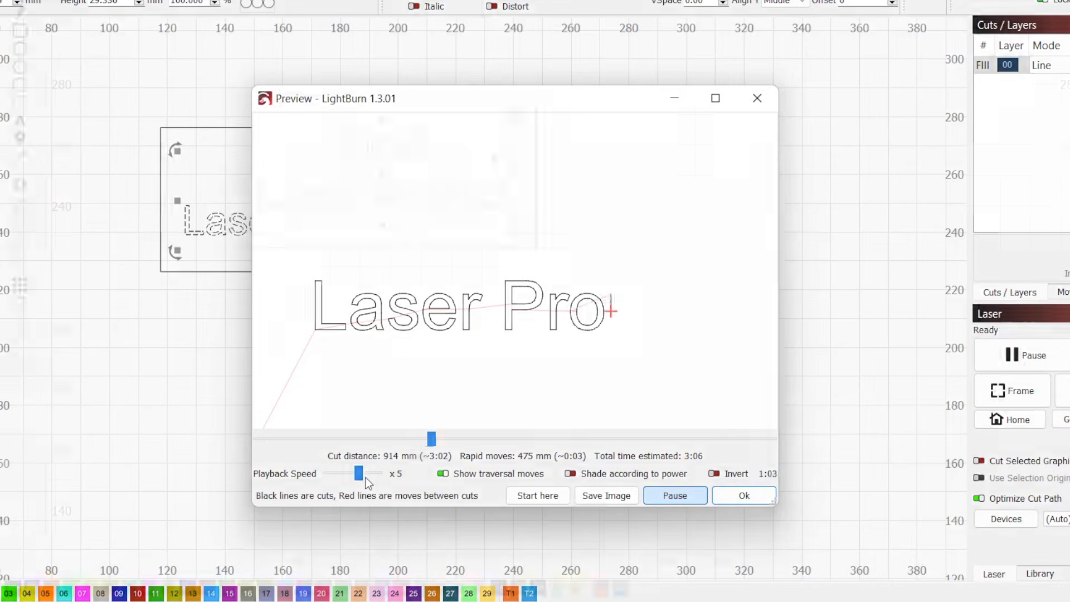
# - Close the preview and set the text's layer 01 to Fill mode
pyautogui.click(743, 495)
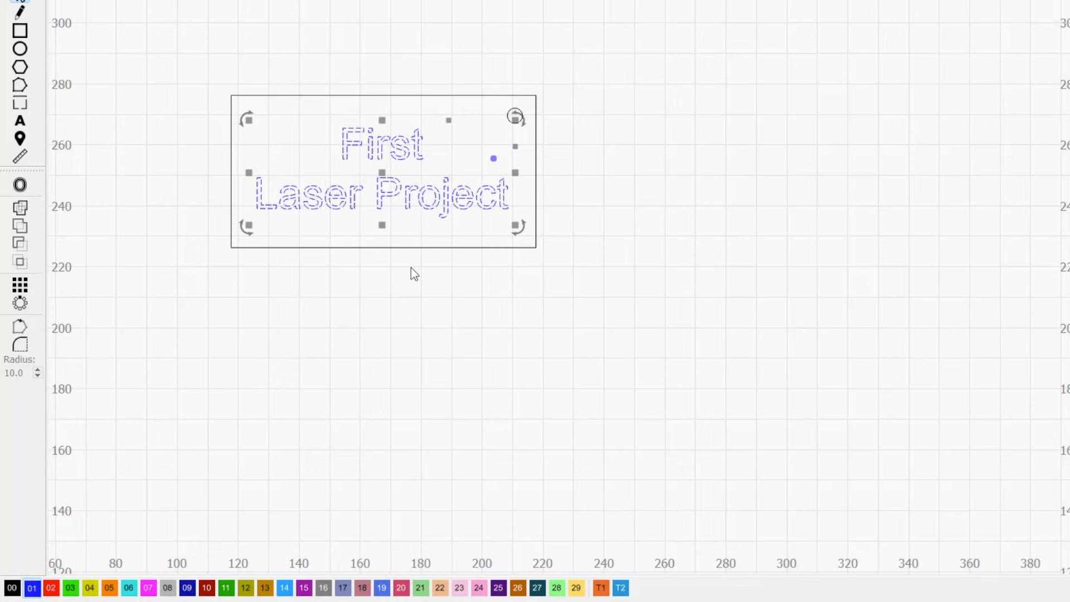
pyautogui.moveTo(364, 158)
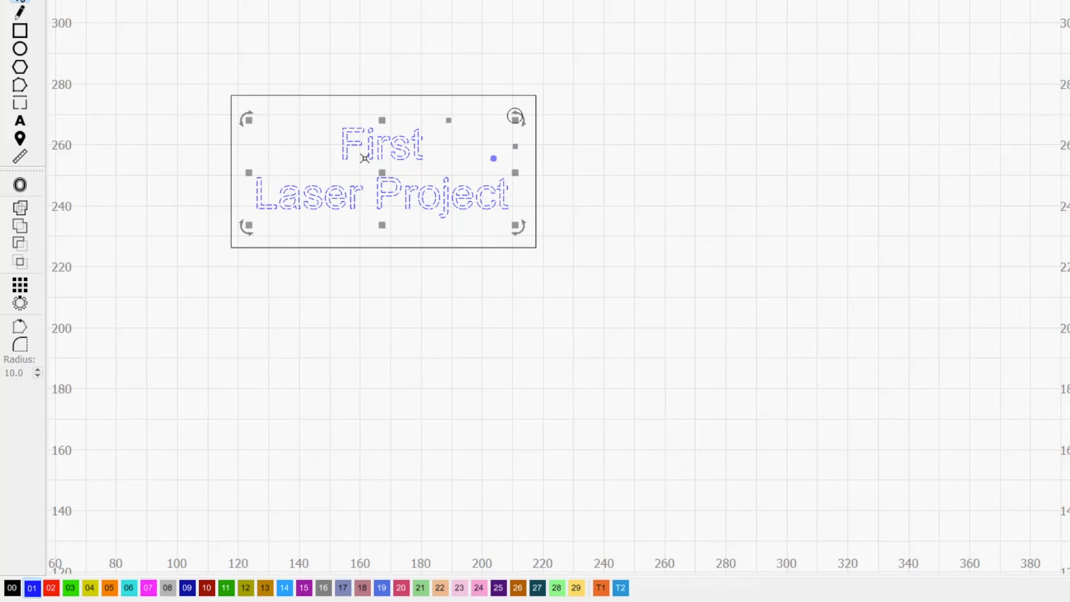
pyautogui.click(836, 158)
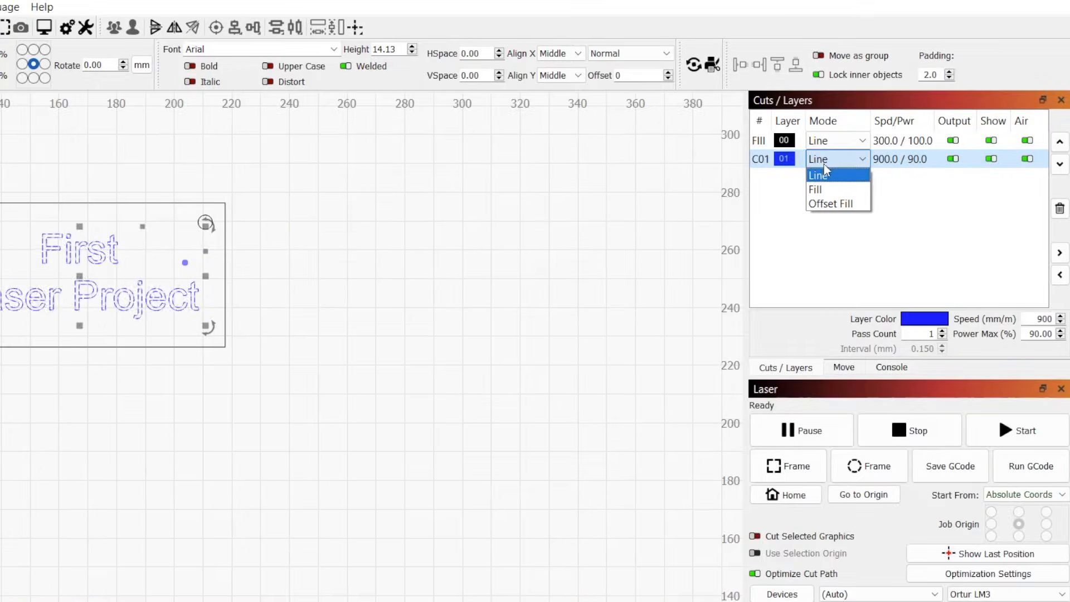
pyautogui.click(816, 190)
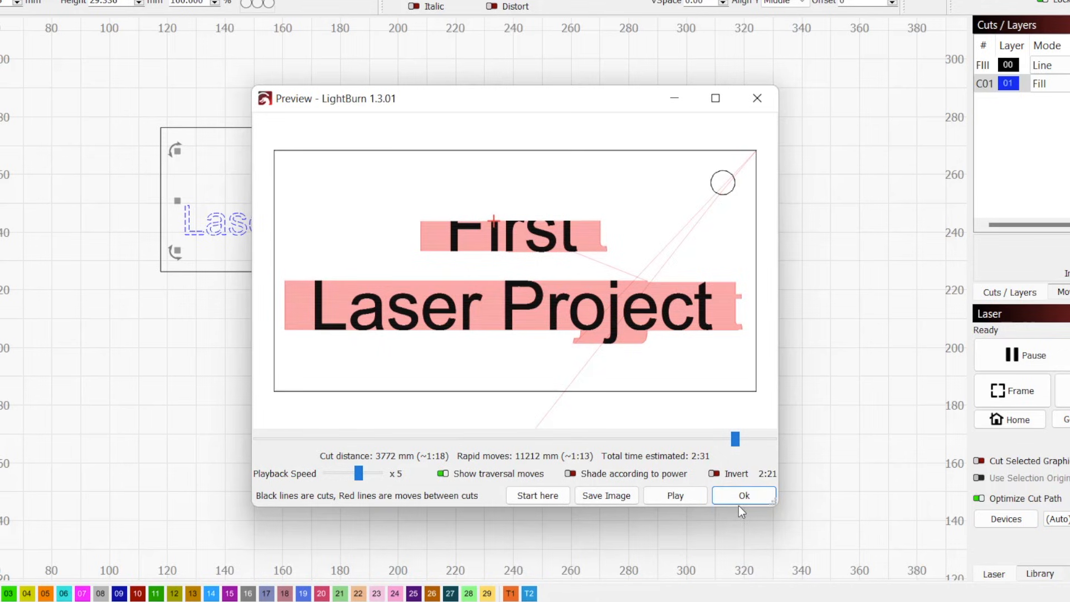
# - Replay the job preview with pause and restart, then close the preview
pyautogui.click(742, 495)
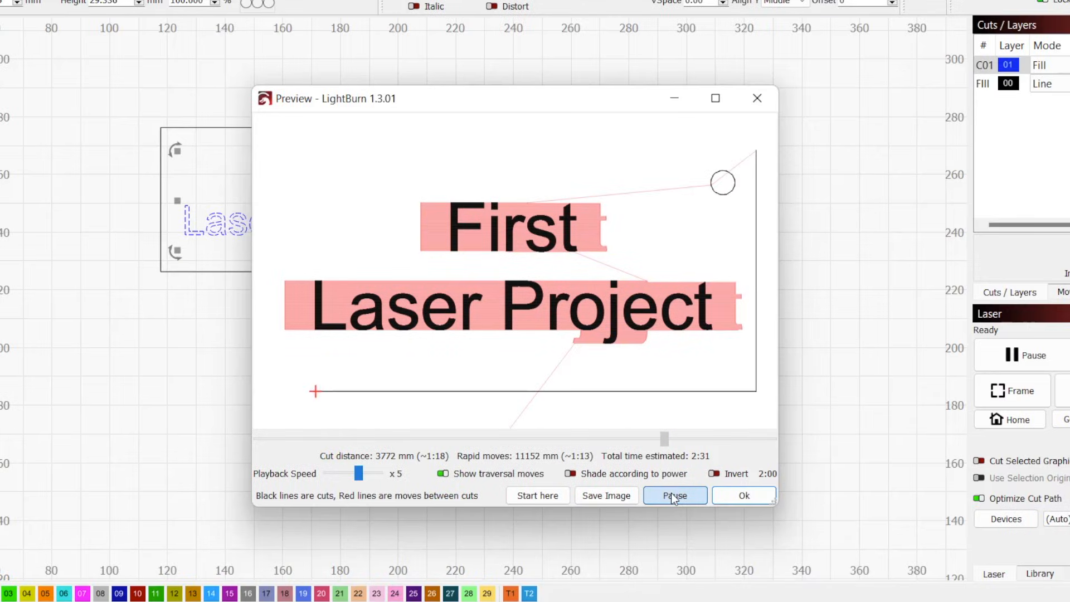
pyautogui.click(674, 495)
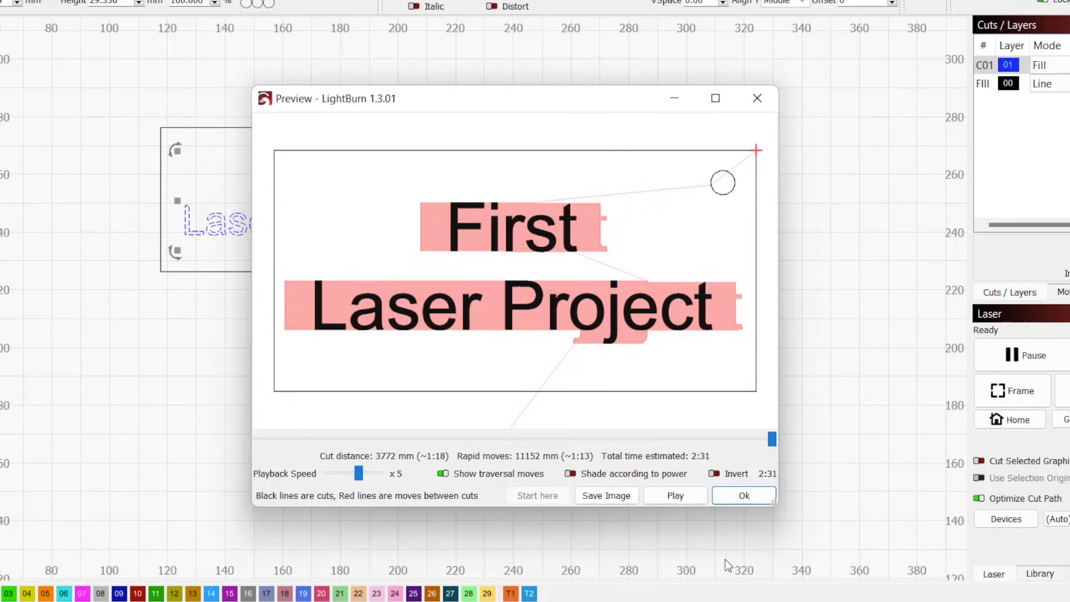
pyautogui.click(674, 495)
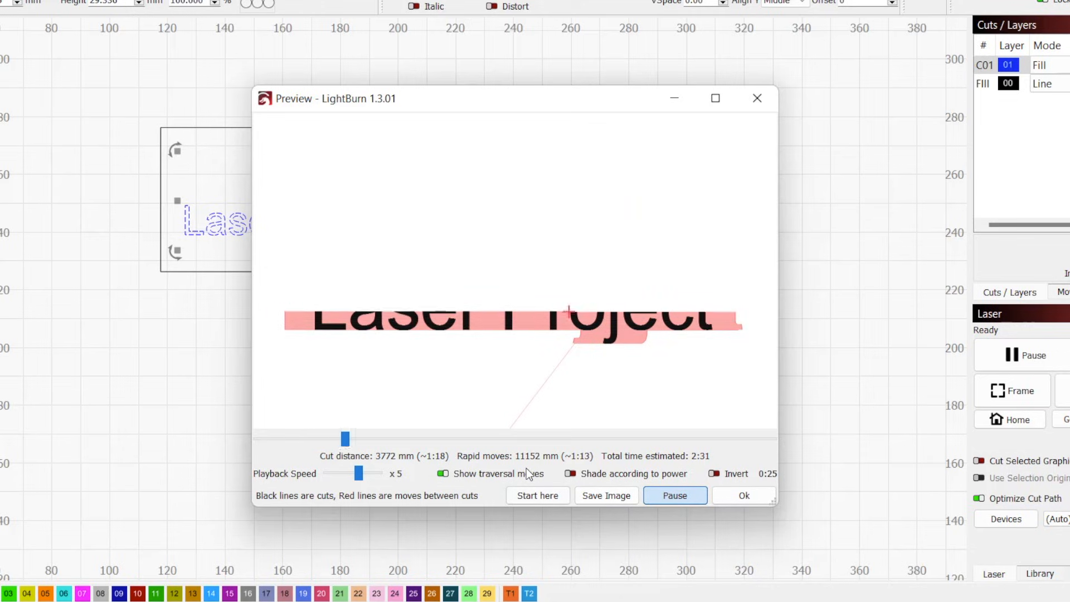
pyautogui.click(742, 495)
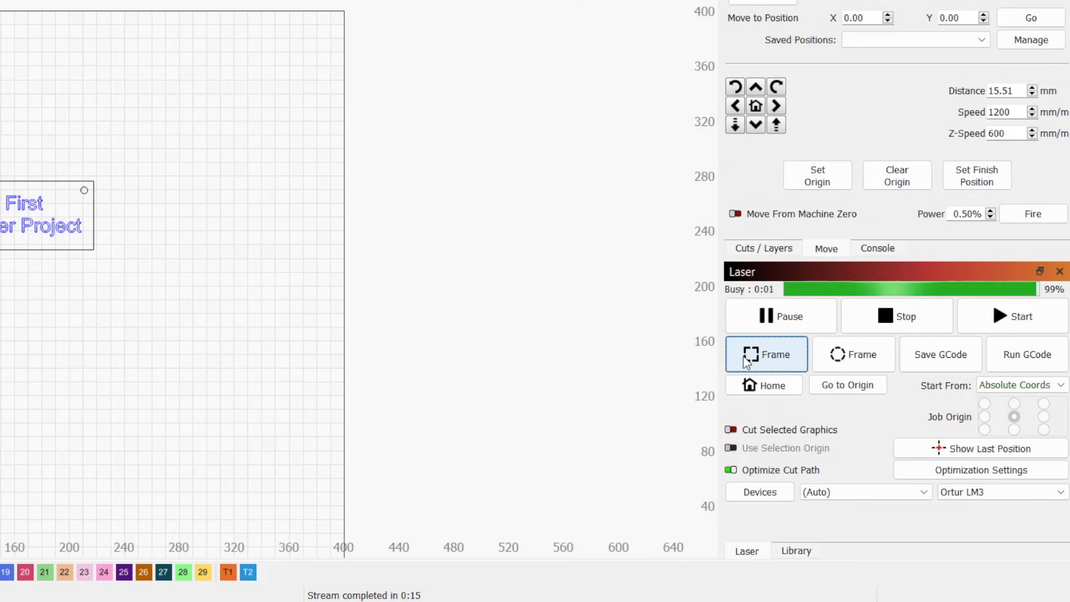
# - Run Frame from the Laser panel to trace the job's rectangular boundary
pyautogui.click(1013, 316)
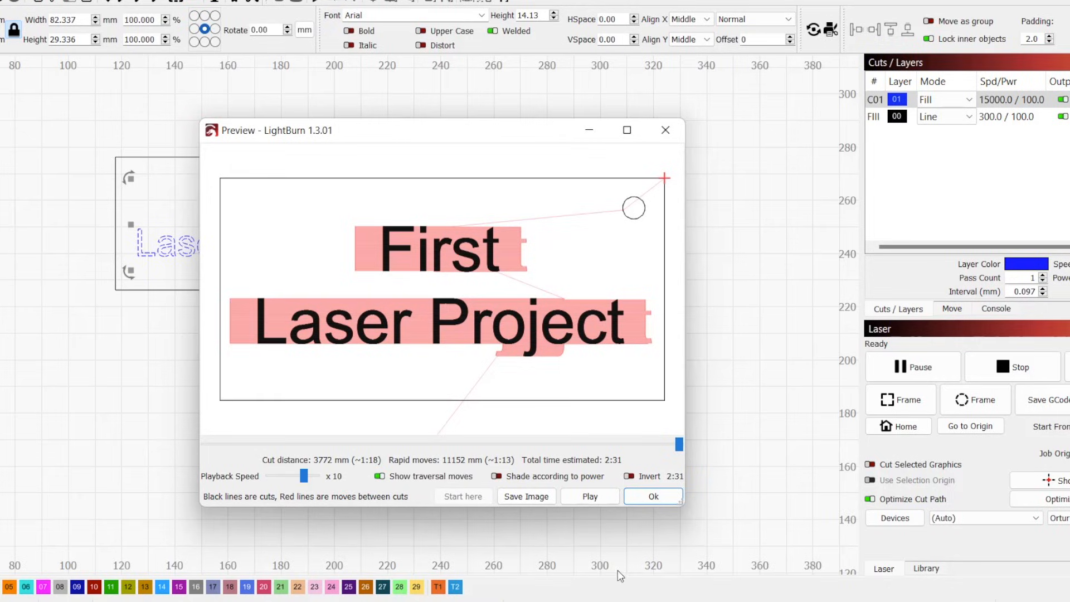
# - Close the final job preview after the simulation plays through
pyautogui.click(651, 496)
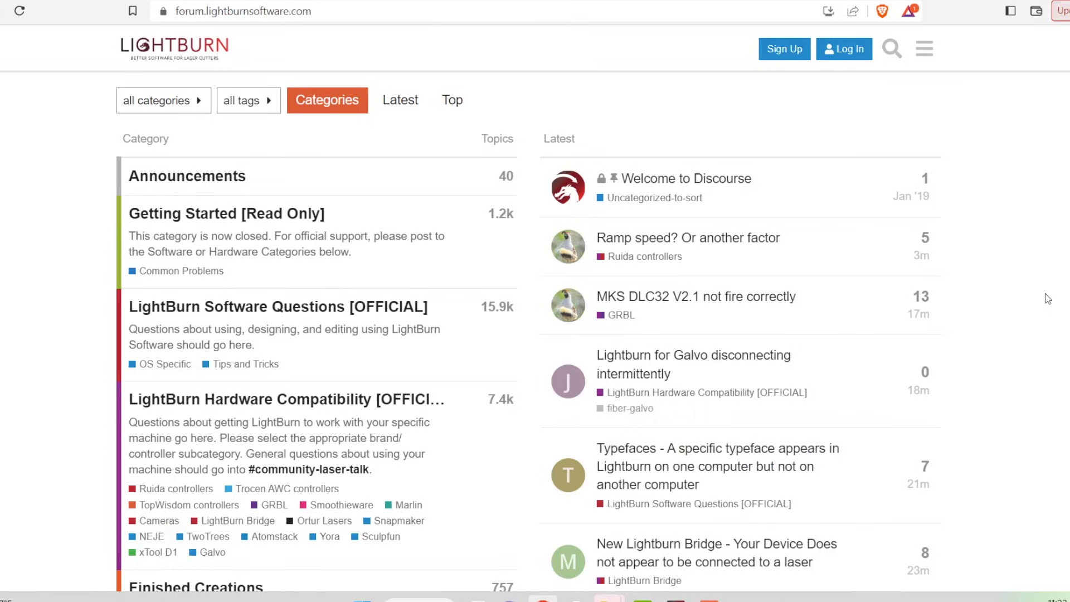
# - Scroll the LightBurn forum, then jump to the documentation's User Interface section
pyautogui.scroll(-3)
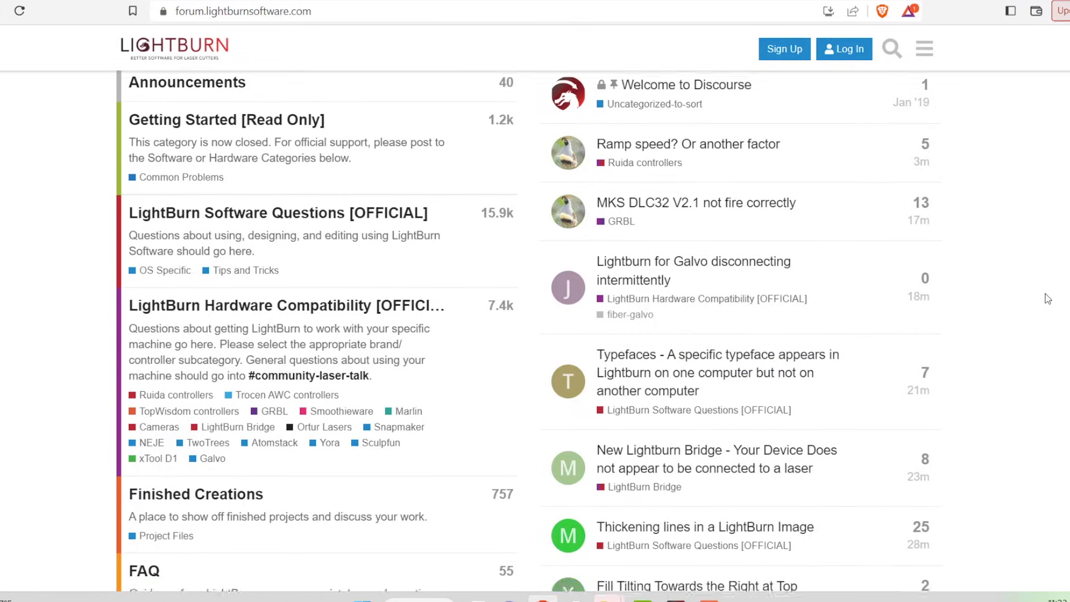
pyautogui.scroll(-3)
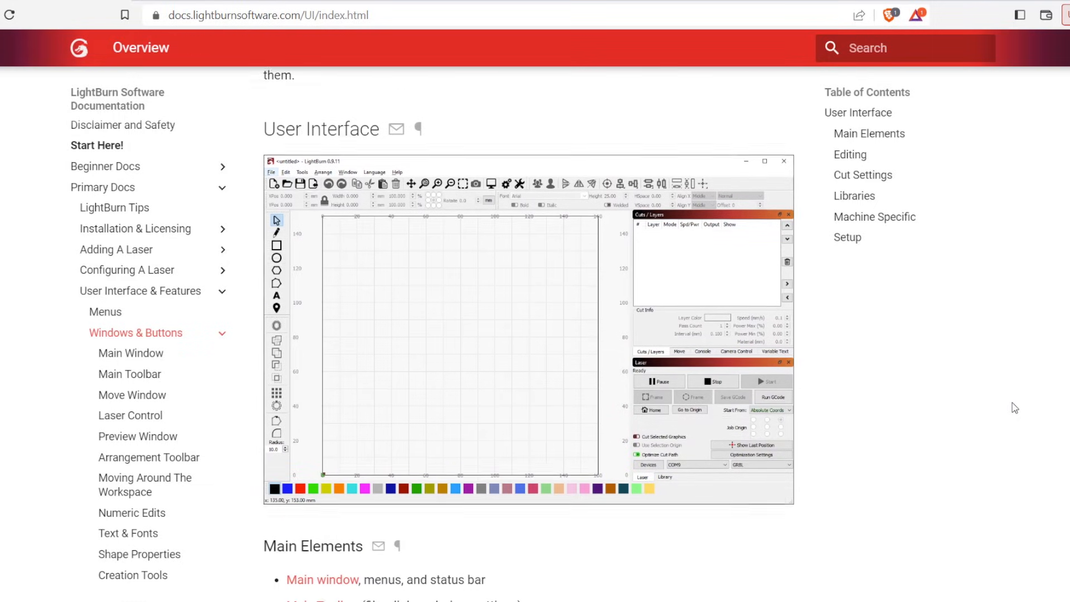
pyautogui.click(857, 113)
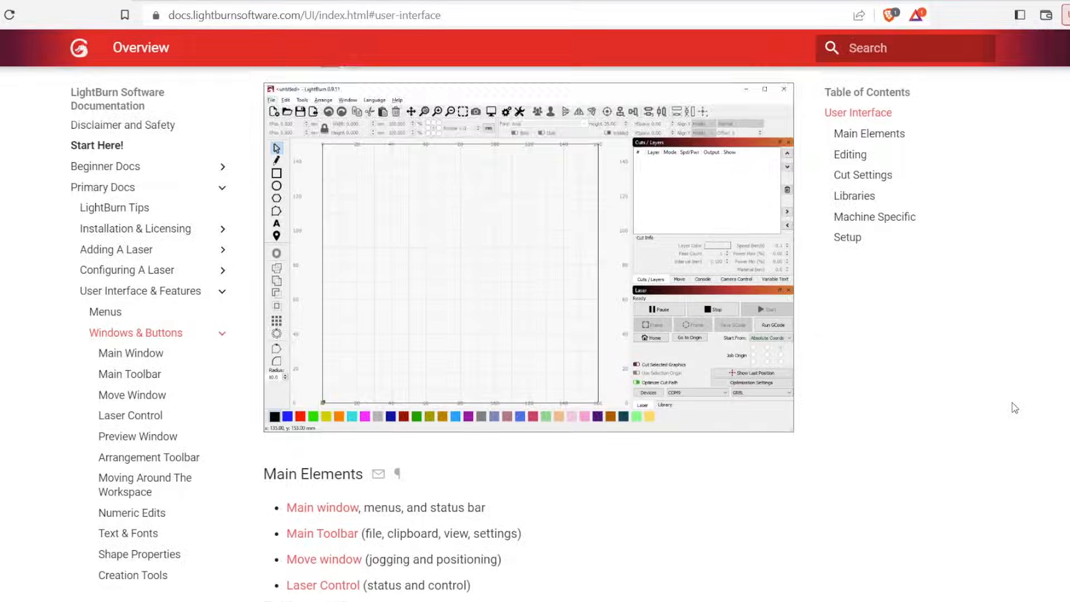